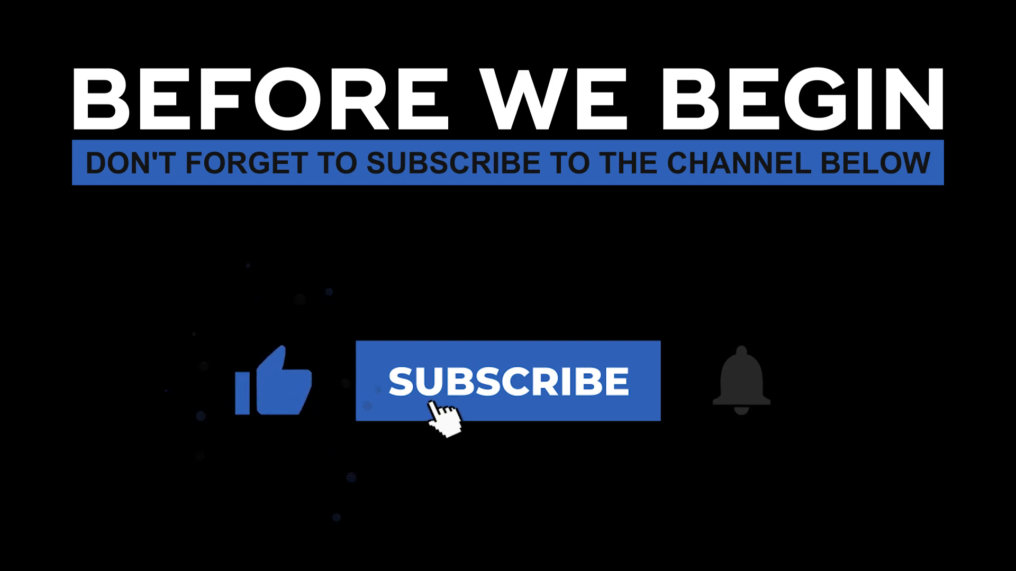
View the Email.gs script of the SendProjectMail project with its sendMail and sendHTMLMail functions.
{"action": "left_click", "coordinate": [509, 380]}
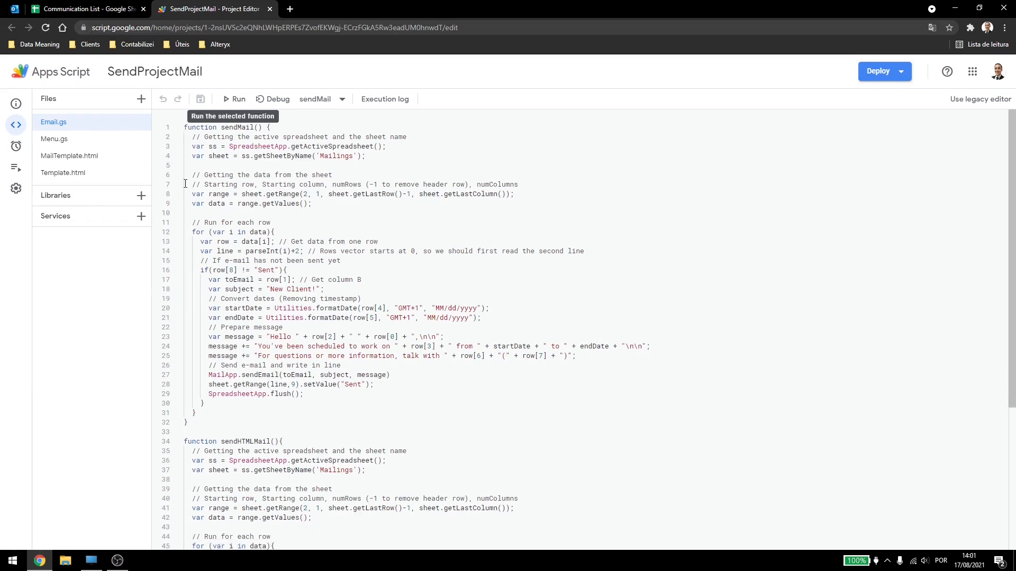
Collapse sendMail, highlight the sendHTMLMail code and choose sendHTMLMail as the function to run.
{"action": "left_click", "coordinate": [177, 127]}
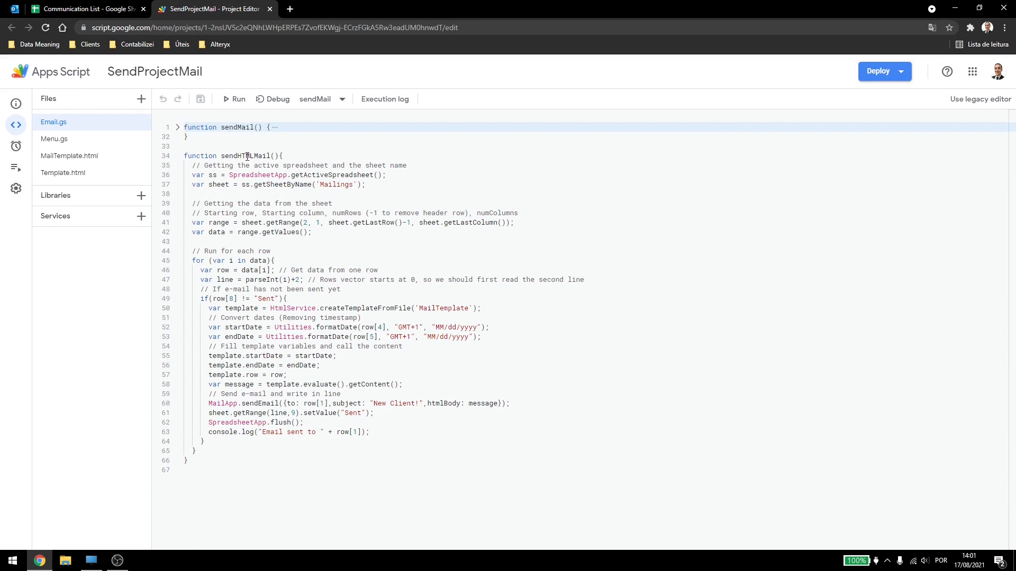
{"action": "left_click_drag", "start_coordinate": [245, 155], "coordinate": [283, 336]}
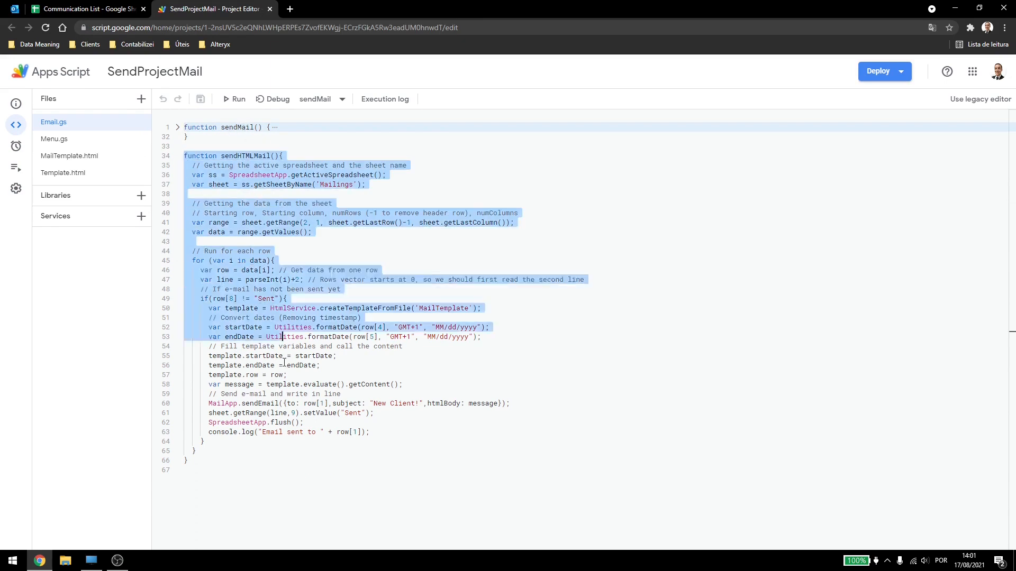
{"action": "left_click", "coordinate": [342, 99]}
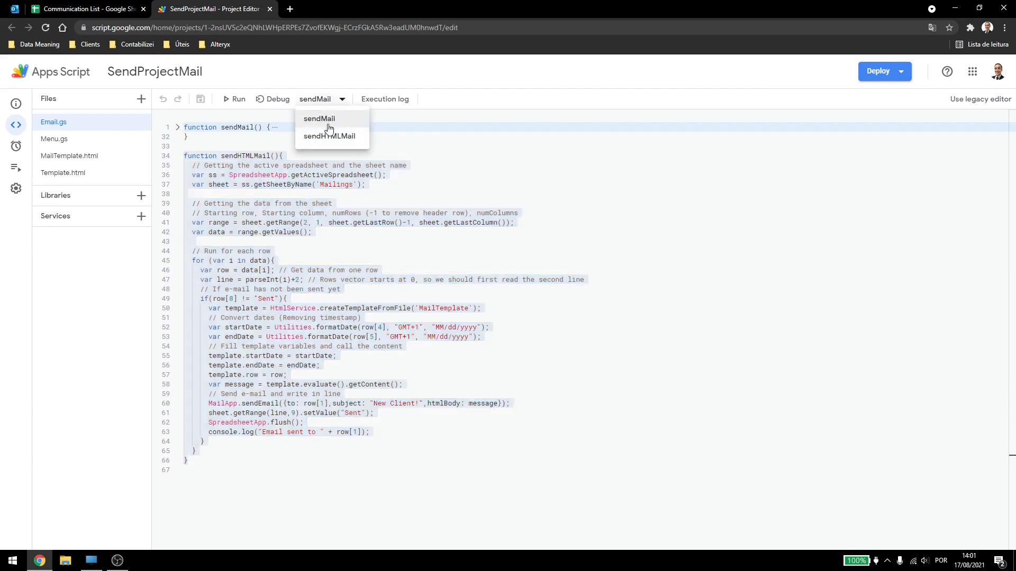
{"action": "left_click", "coordinate": [329, 137]}
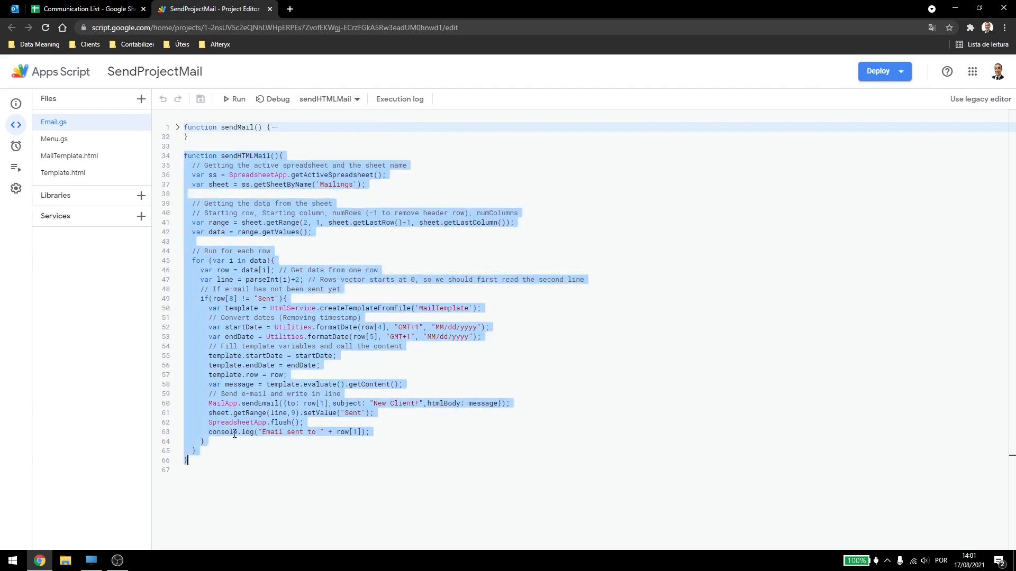
{"action": "left_click", "coordinate": [262, 431]}
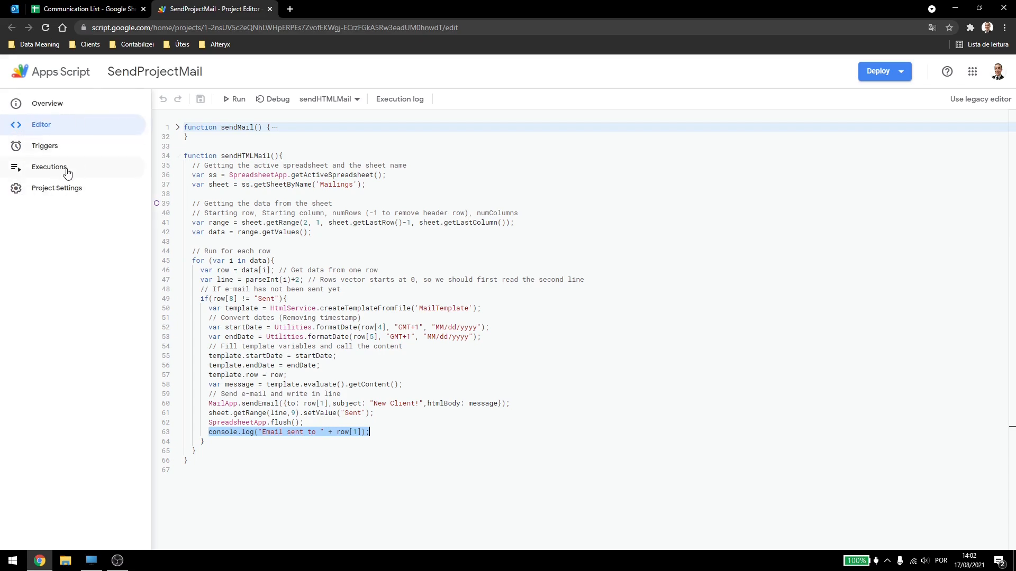
Review the Executions log, expanding recent sendHTMLMail runs to see the sent-email log and ReferenceError.
{"action": "left_click", "coordinate": [50, 167]}
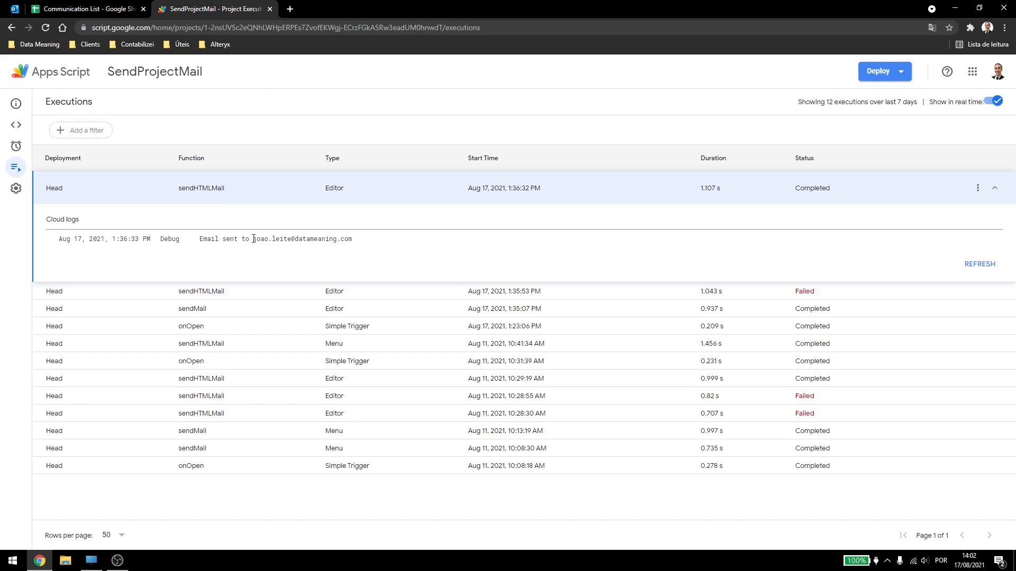
{"action": "double_click", "coordinate": [299, 238]}
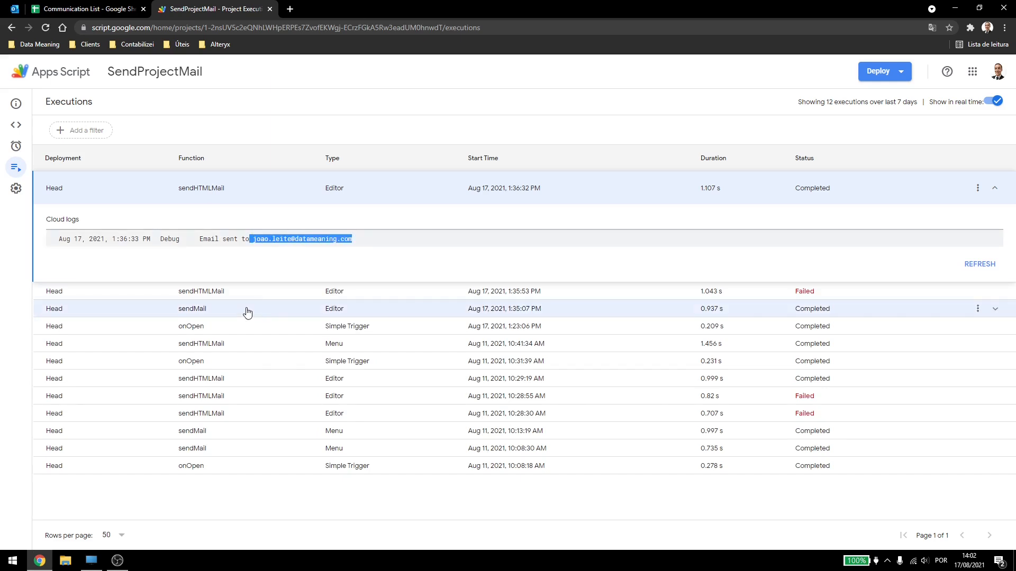
{"action": "left_click", "coordinate": [994, 291]}
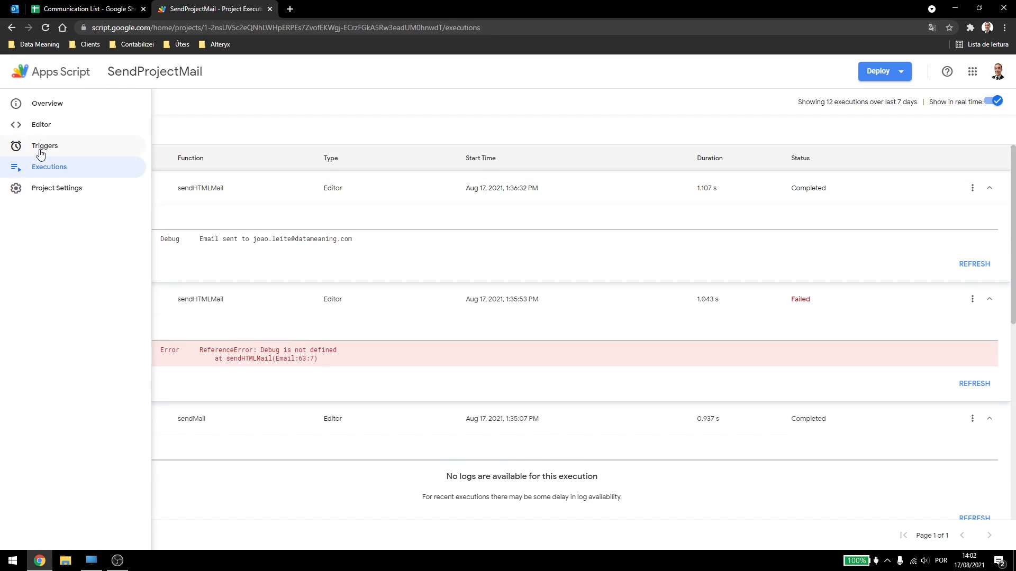
Show the project's Triggers page, which lists no triggers yet.
{"action": "left_click", "coordinate": [44, 145]}
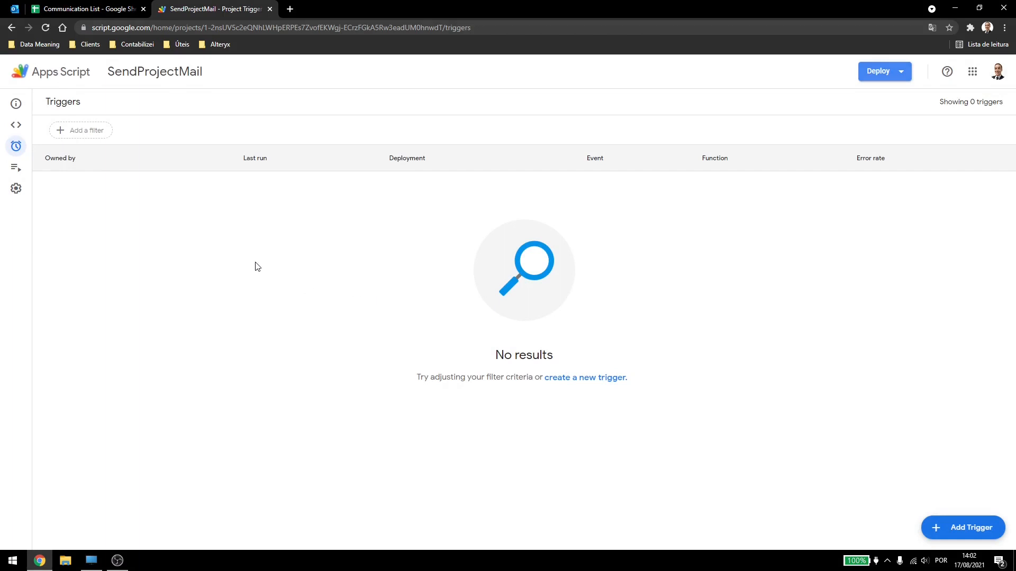
{"action": "mouse_move", "coordinate": [418, 288]}
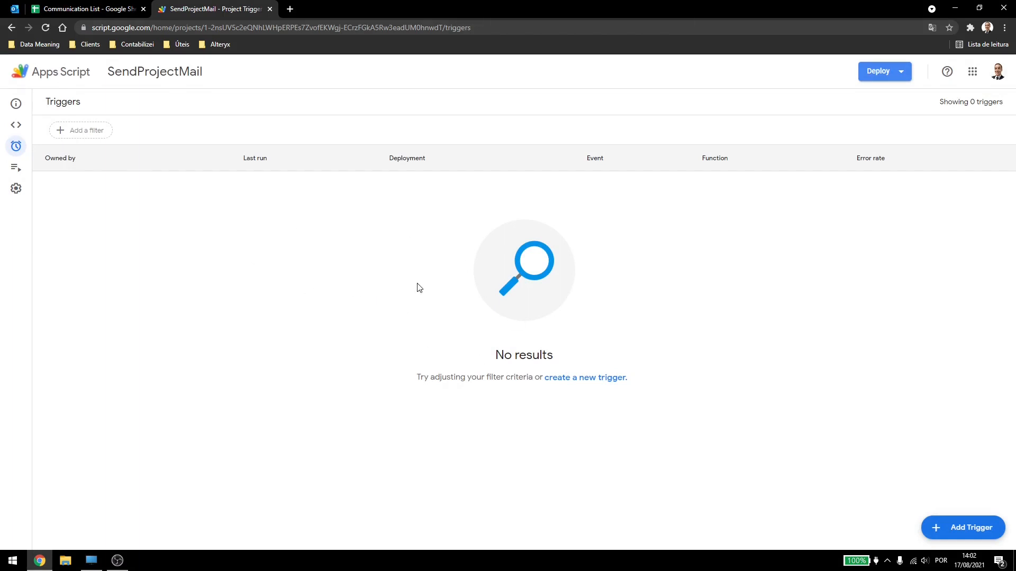
Start a new trigger running sendHTMLMail on the Head deployment from the spreadsheet event source.
{"action": "left_click", "coordinate": [961, 526]}
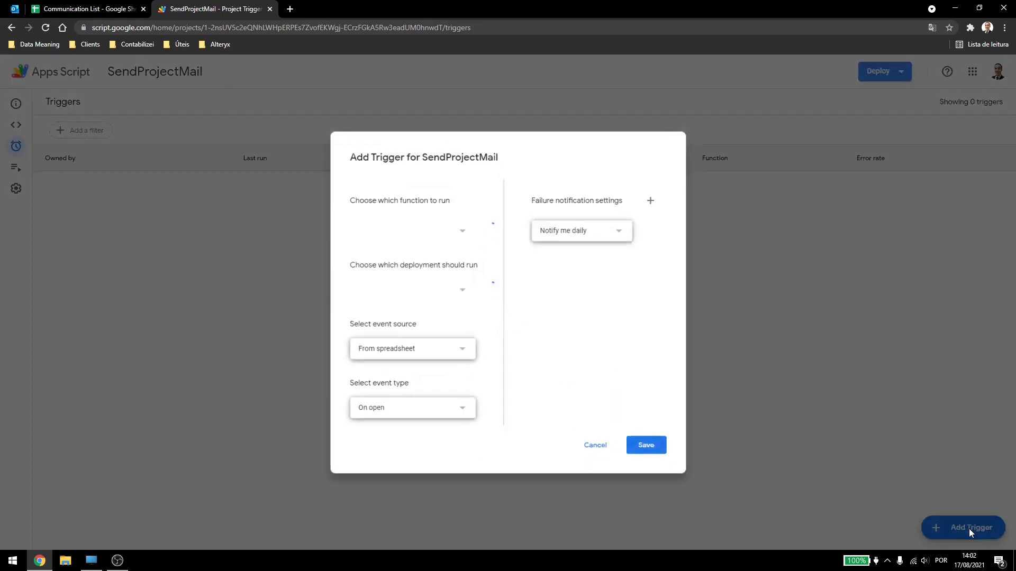
{"action": "left_click", "coordinate": [412, 232]}
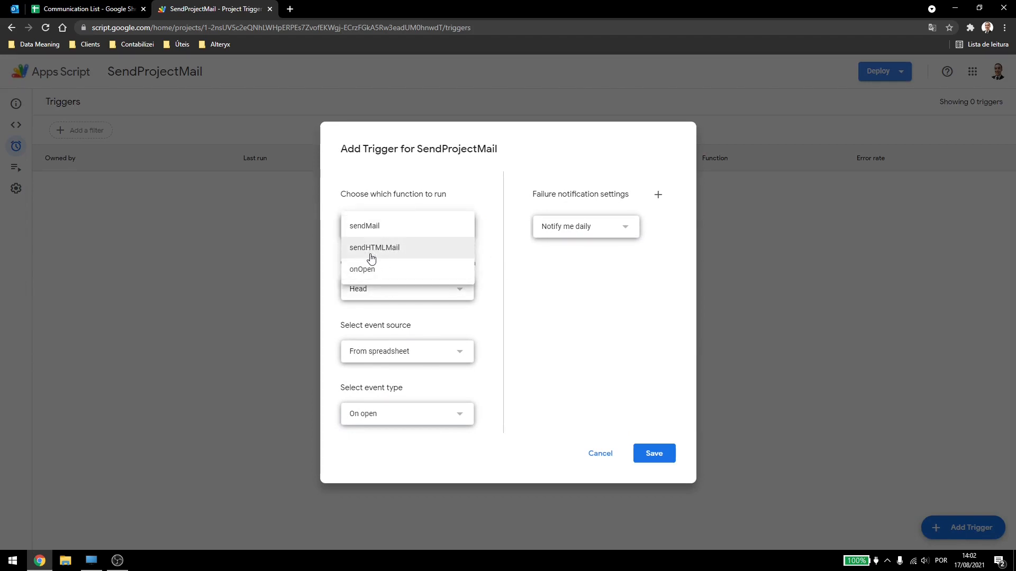
{"action": "left_click", "coordinate": [374, 247]}
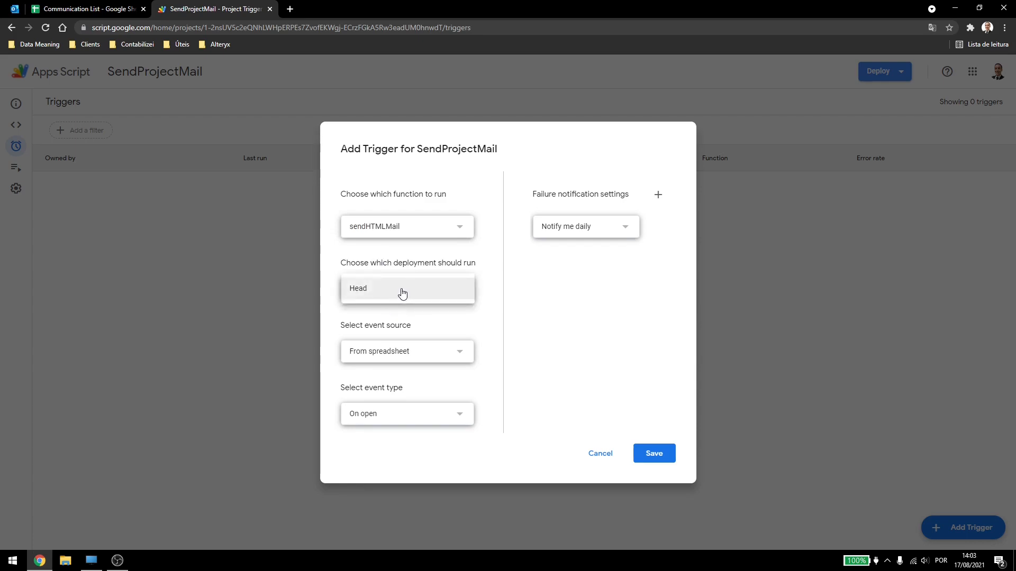
{"action": "mouse_move", "coordinate": [371, 285]}
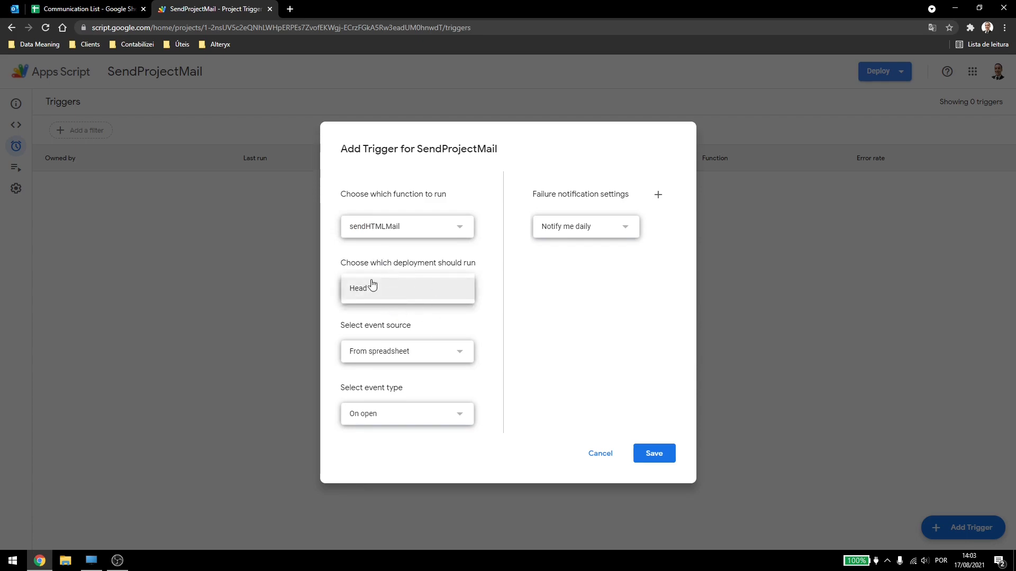
{"action": "mouse_move", "coordinate": [405, 290]}
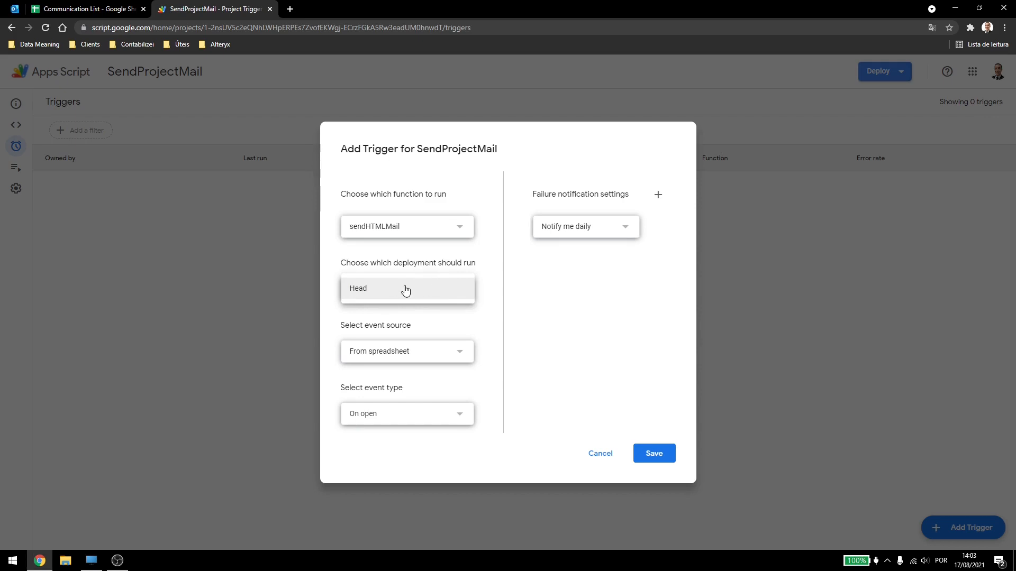
{"action": "left_click", "coordinate": [406, 352]}
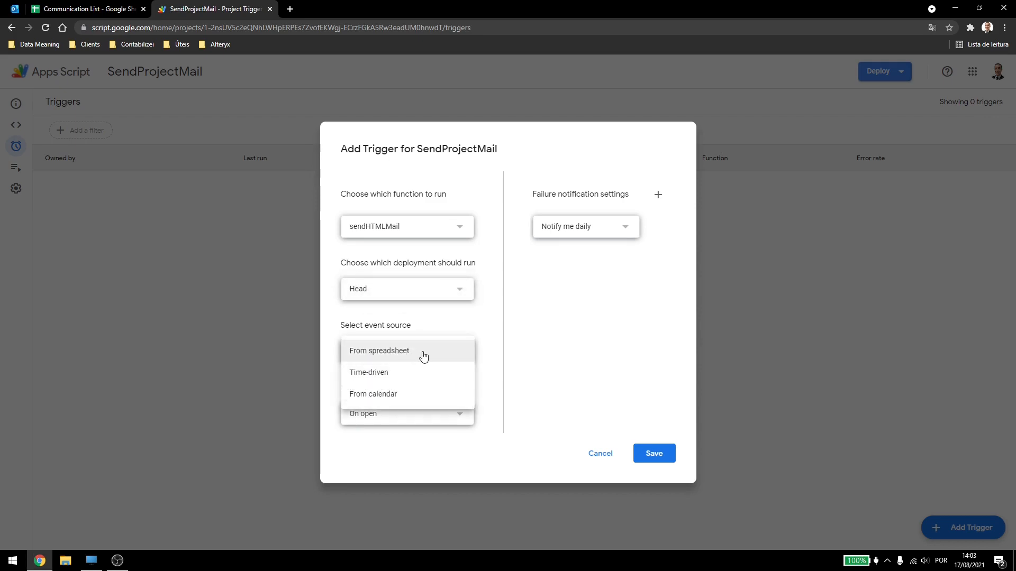
{"action": "mouse_move", "coordinate": [380, 376]}
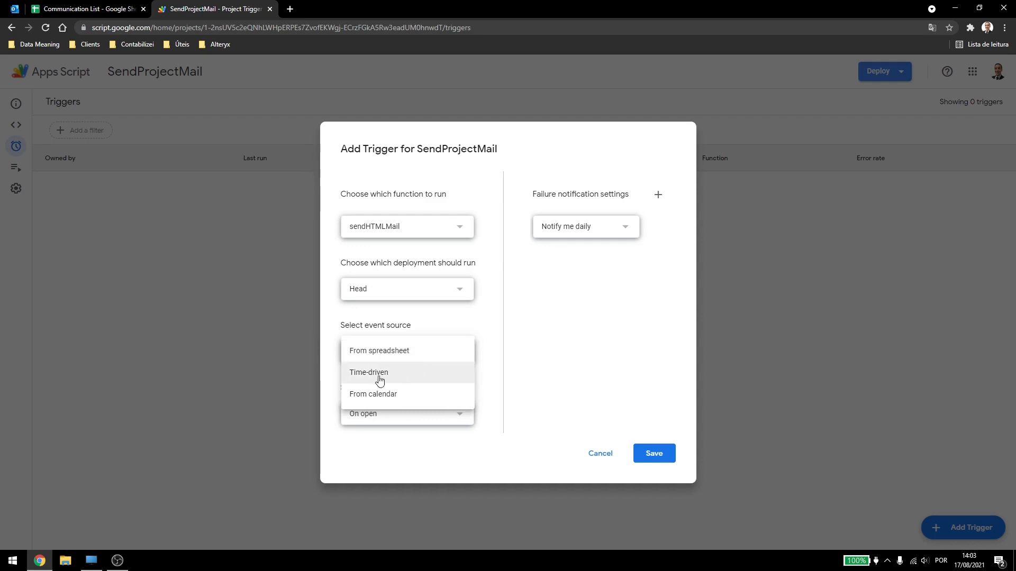
{"action": "mouse_move", "coordinate": [412, 393]}
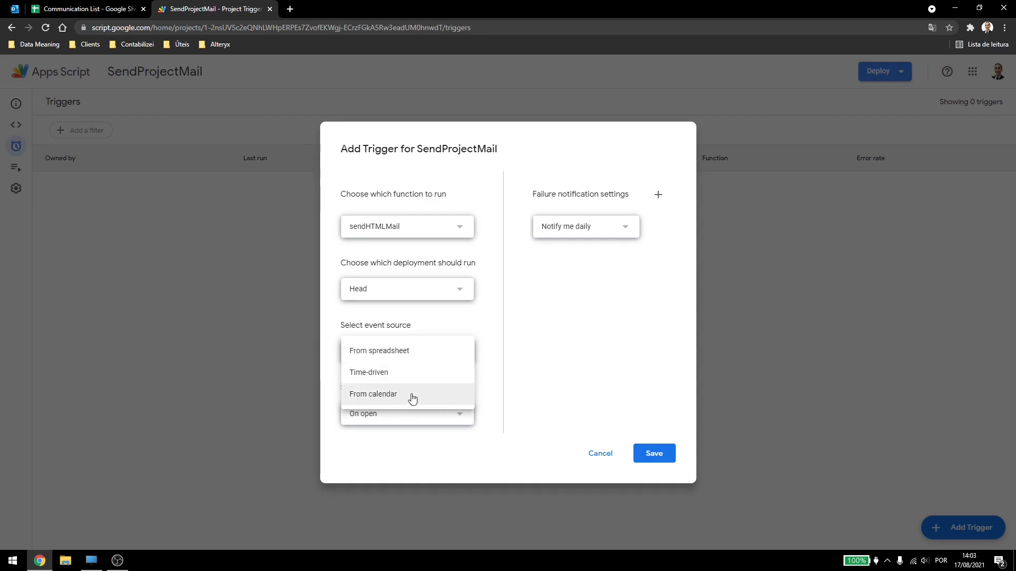
{"action": "left_click", "coordinate": [379, 350]}
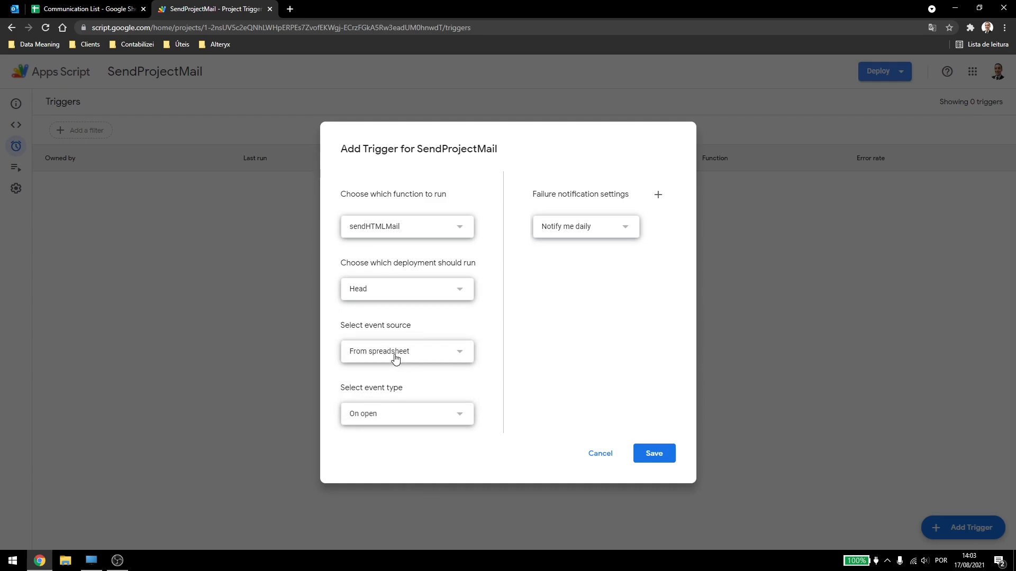
{"action": "left_click", "coordinate": [406, 413]}
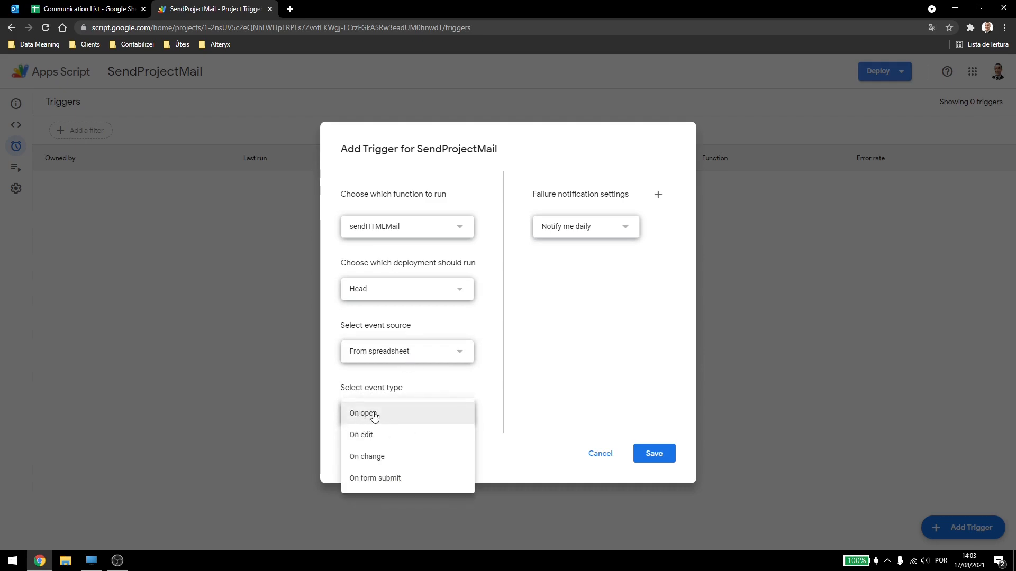
{"action": "mouse_move", "coordinate": [391, 437]}
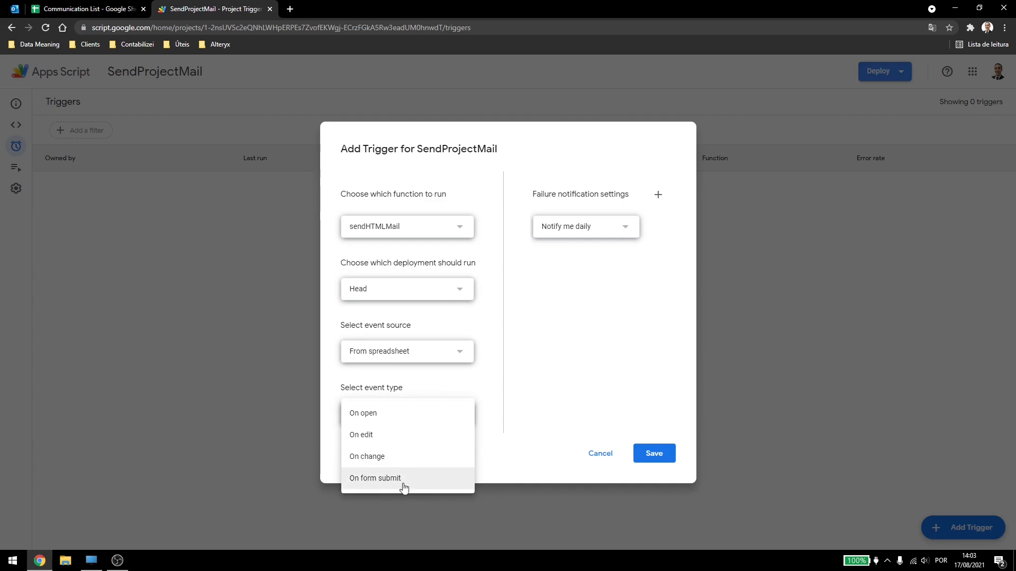
{"action": "mouse_move", "coordinate": [398, 415]}
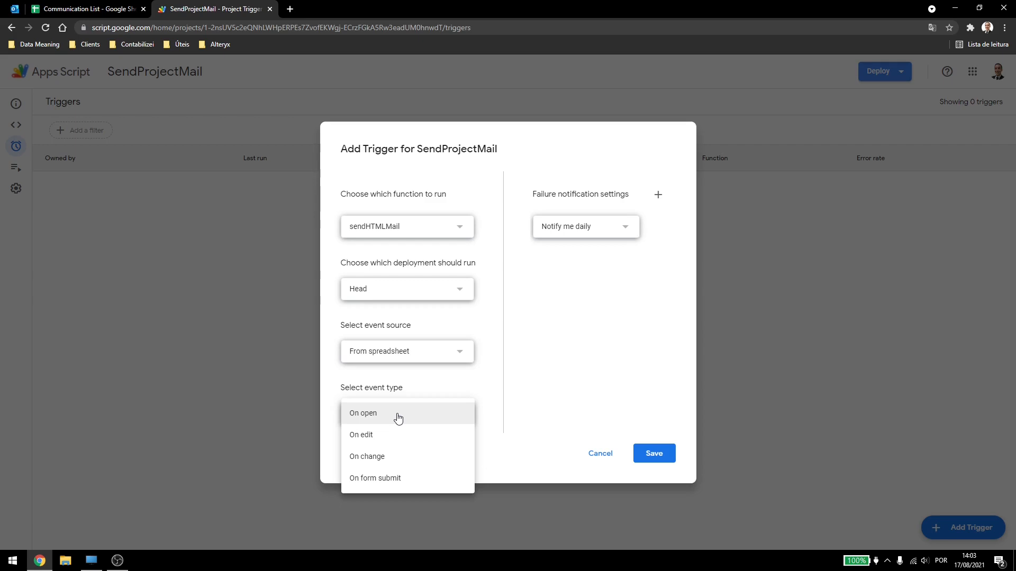
{"action": "mouse_move", "coordinate": [389, 440]}
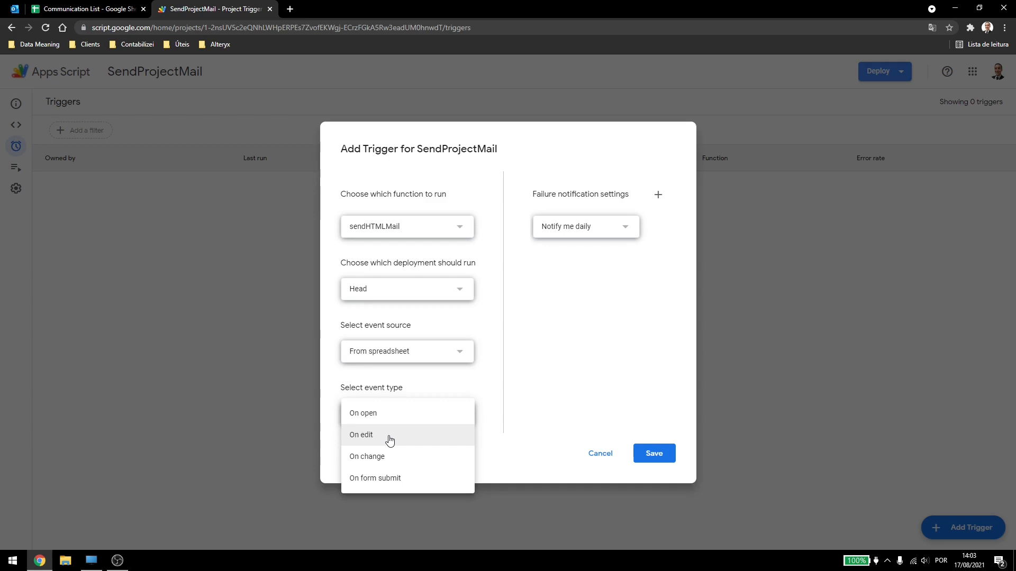
{"action": "mouse_move", "coordinate": [399, 461]}
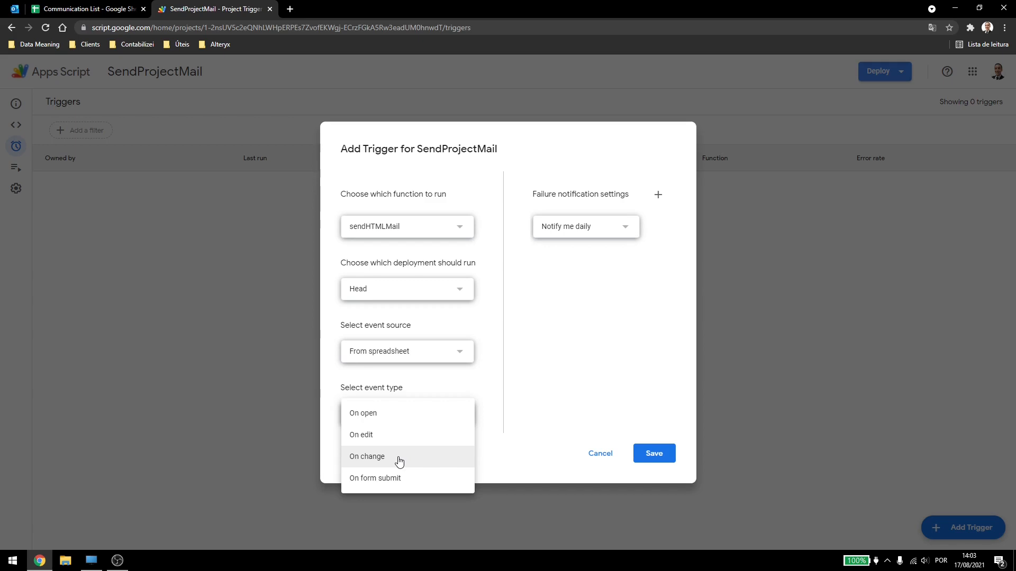
{"action": "mouse_move", "coordinate": [403, 466]}
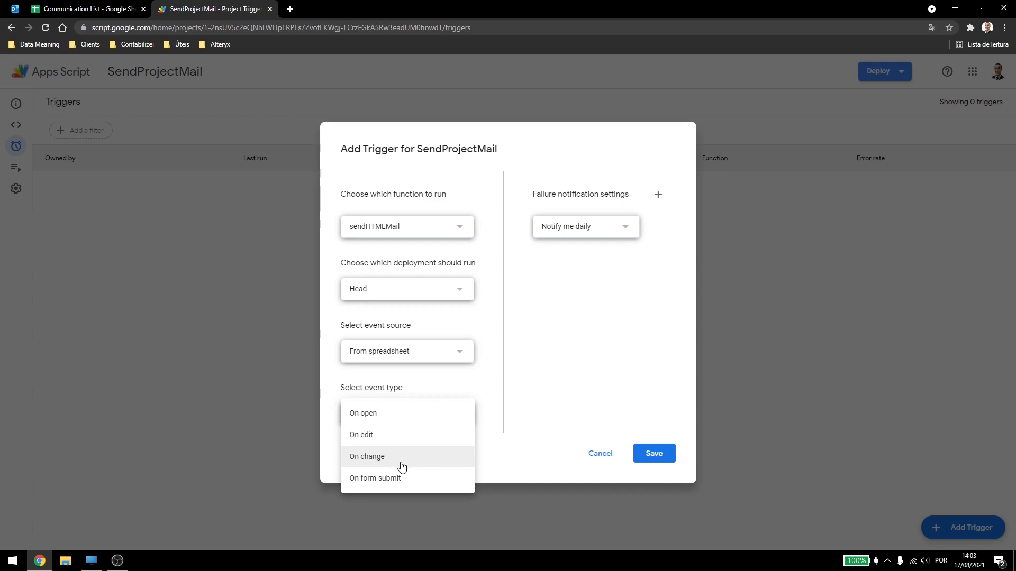
{"action": "mouse_move", "coordinate": [418, 483]}
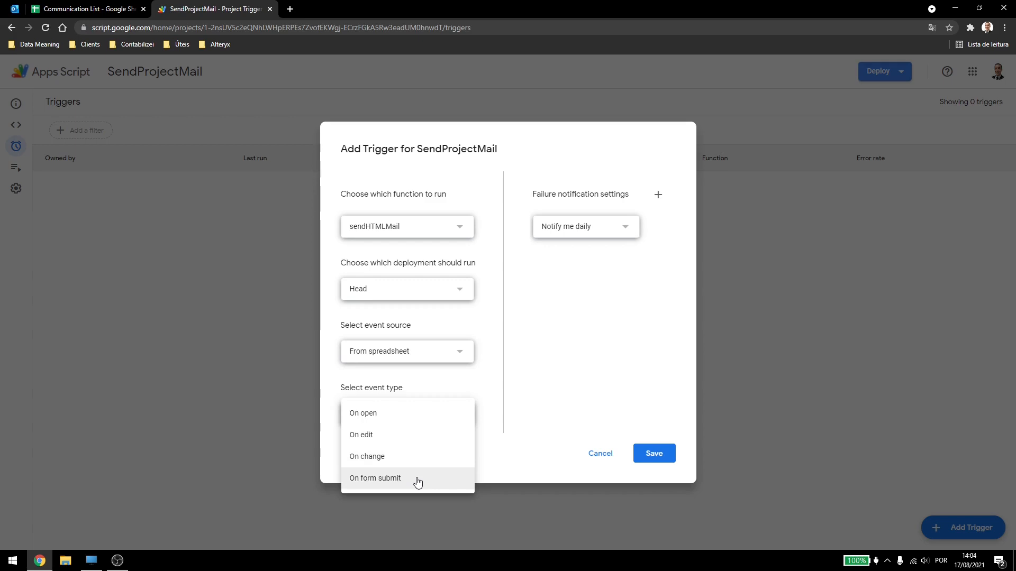
{"action": "mouse_move", "coordinate": [413, 484]}
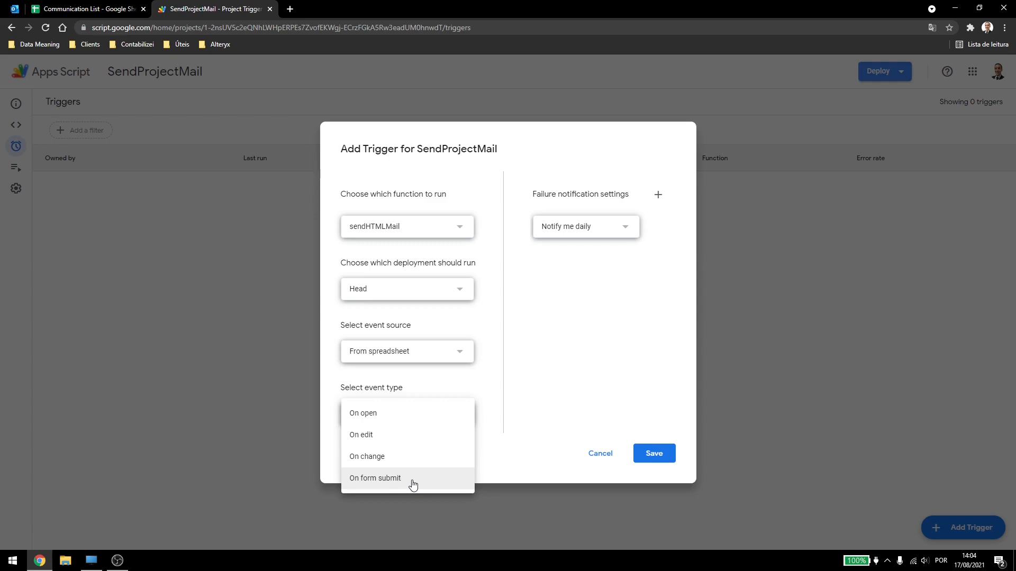
{"action": "mouse_move", "coordinate": [420, 483]}
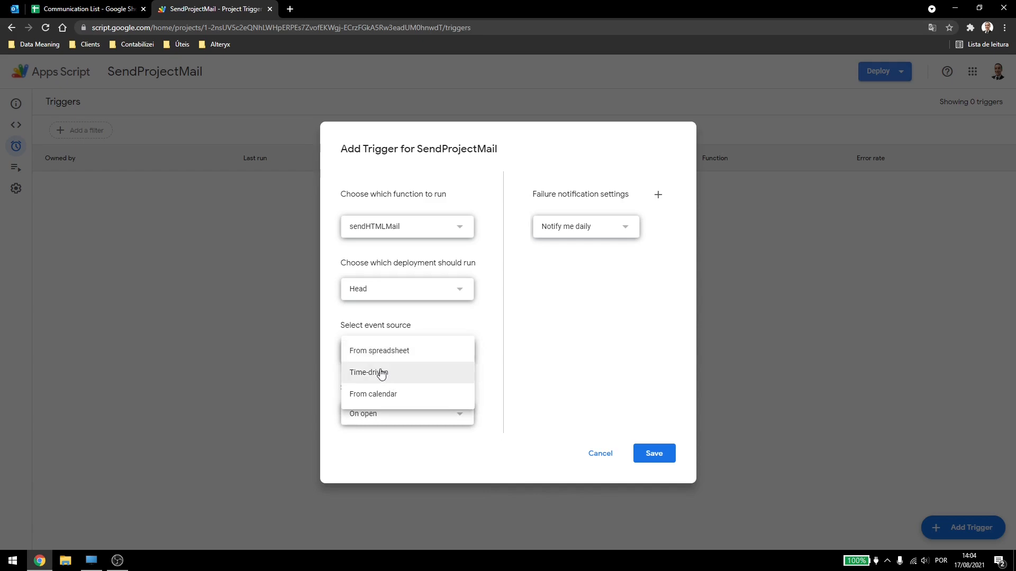
Save a time-driven trigger every 5 minutes with immediate failure notices and a single notification rule.
{"action": "left_click", "coordinate": [368, 372]}
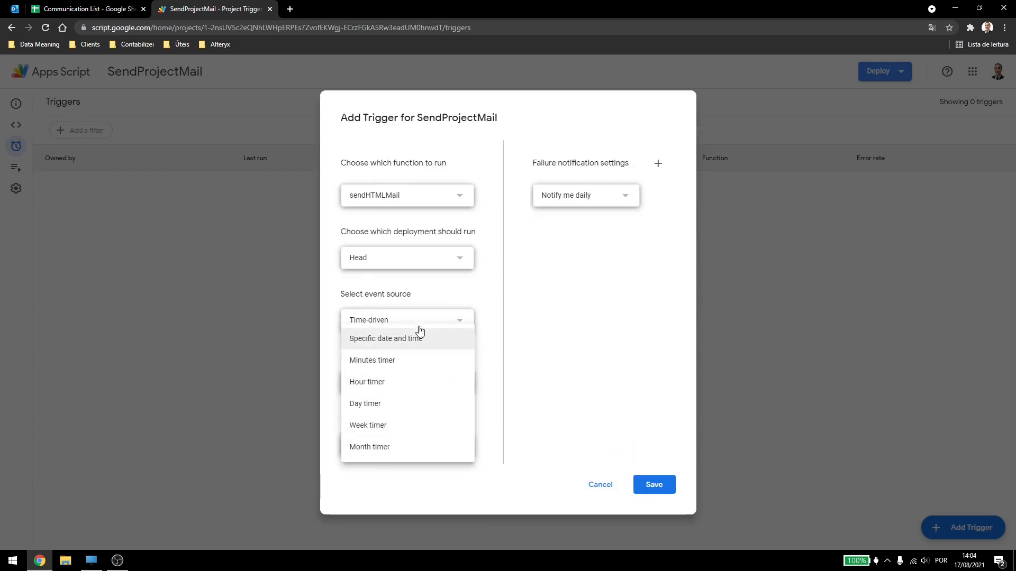
{"action": "mouse_move", "coordinate": [390, 345]}
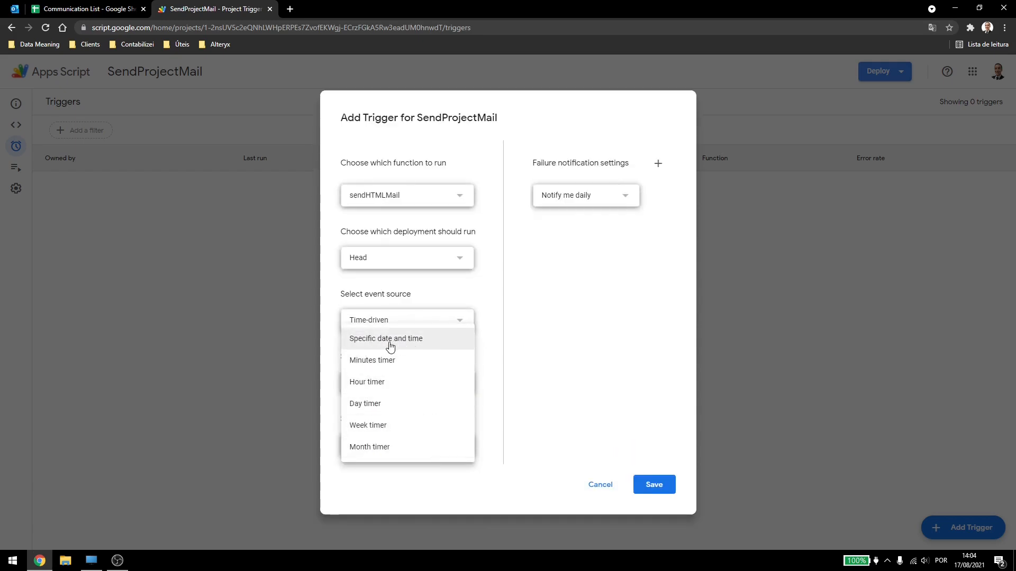
{"action": "mouse_move", "coordinate": [402, 379]}
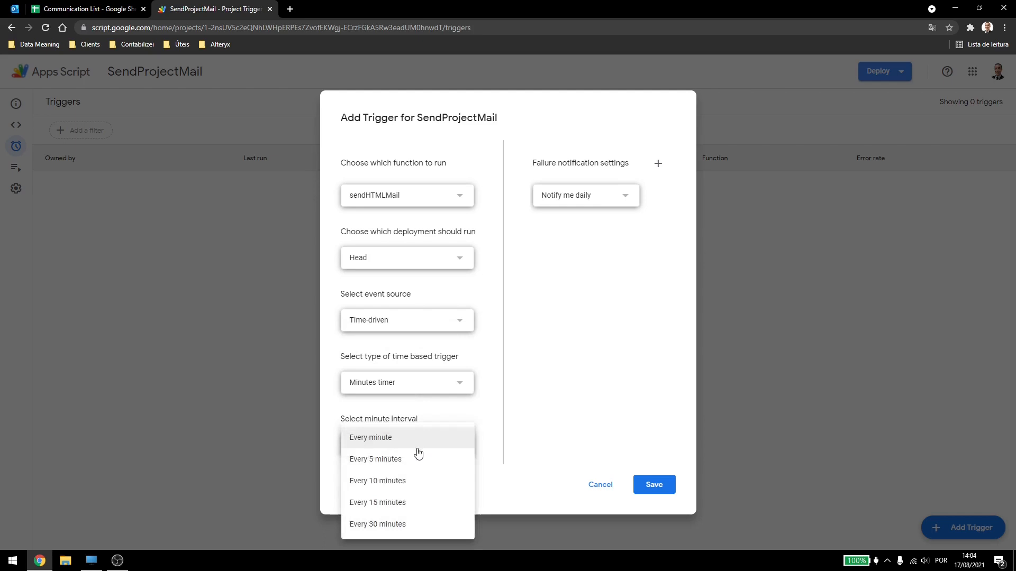
{"action": "left_click", "coordinate": [375, 458]}
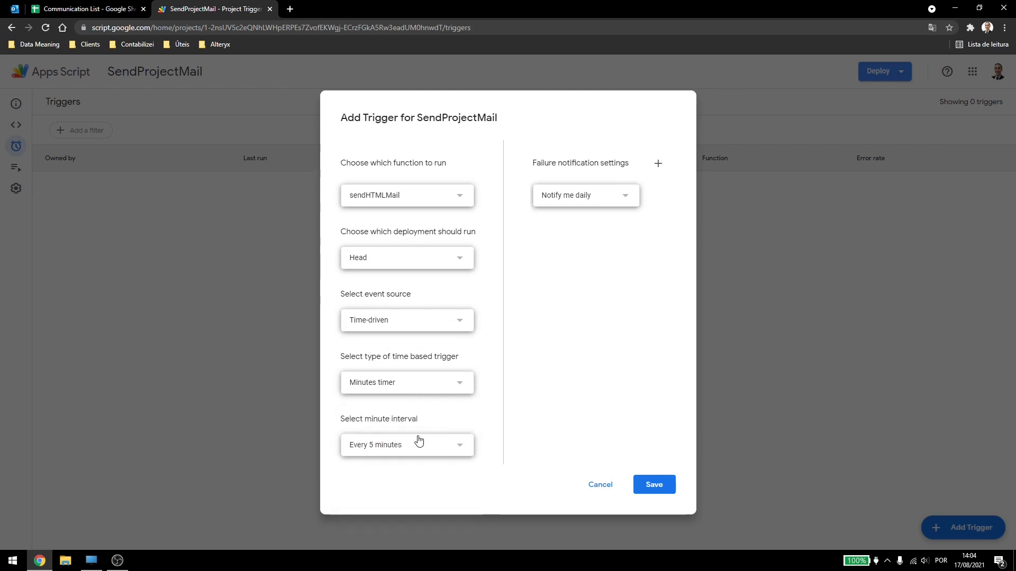
{"action": "left_click", "coordinate": [584, 195]}
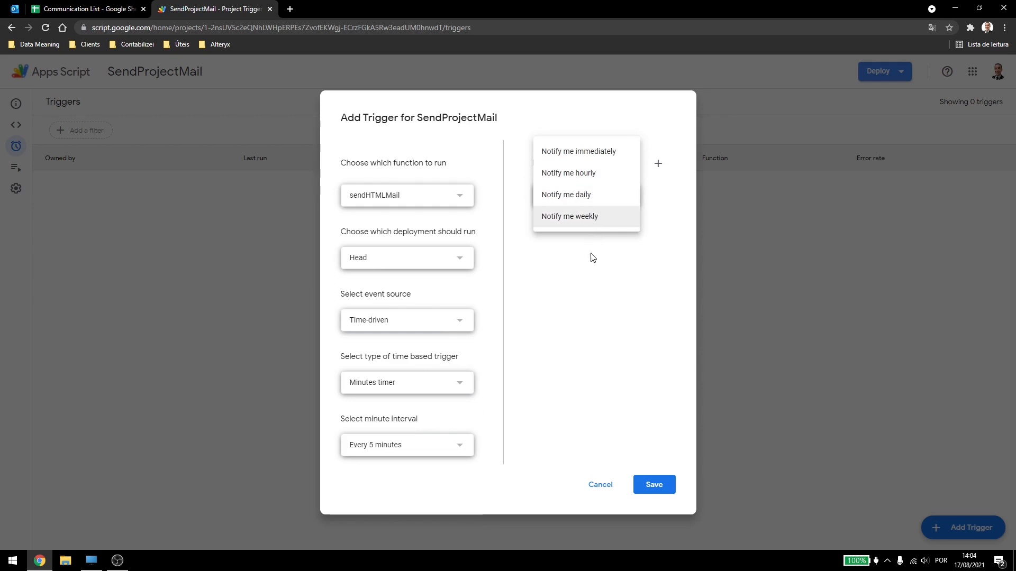
{"action": "mouse_move", "coordinate": [599, 160]}
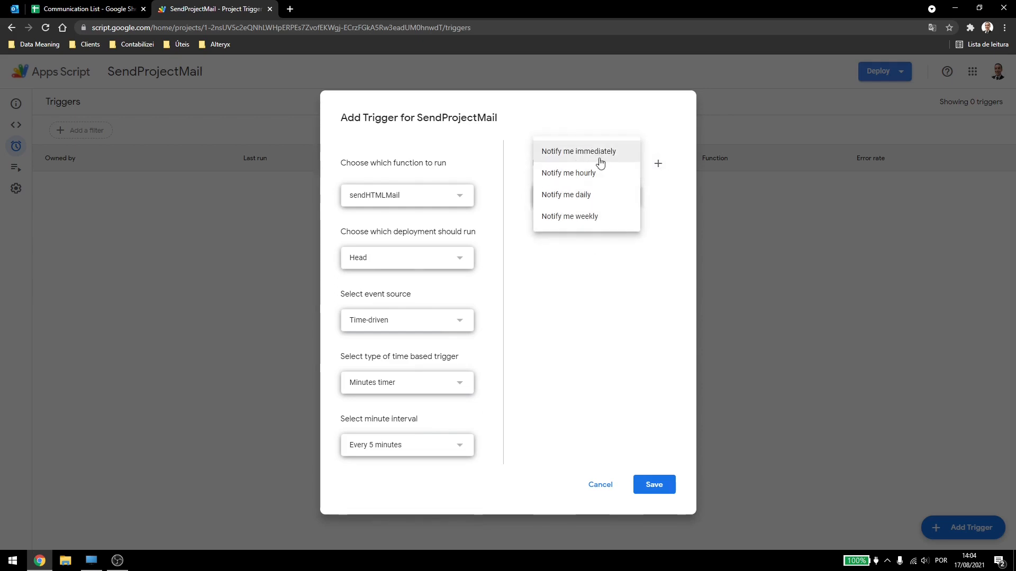
{"action": "left_click", "coordinate": [578, 152]}
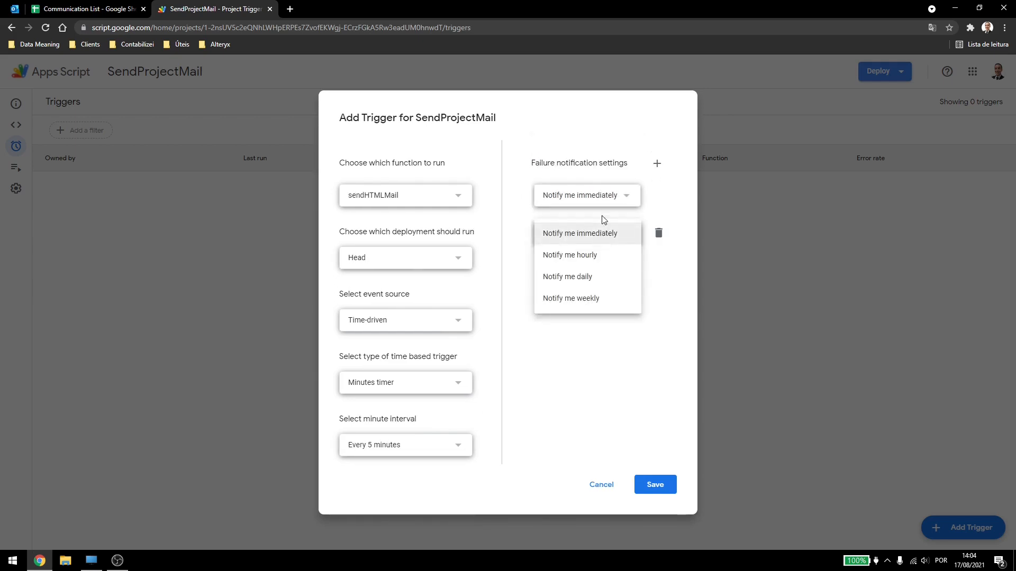
{"action": "left_click", "coordinate": [566, 276]}
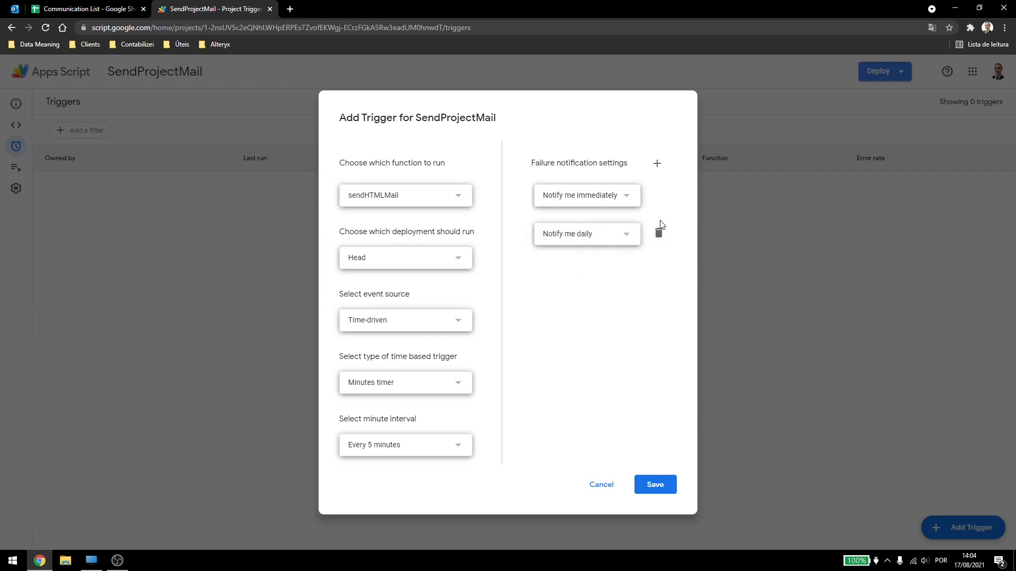
{"action": "left_click", "coordinate": [658, 233]}
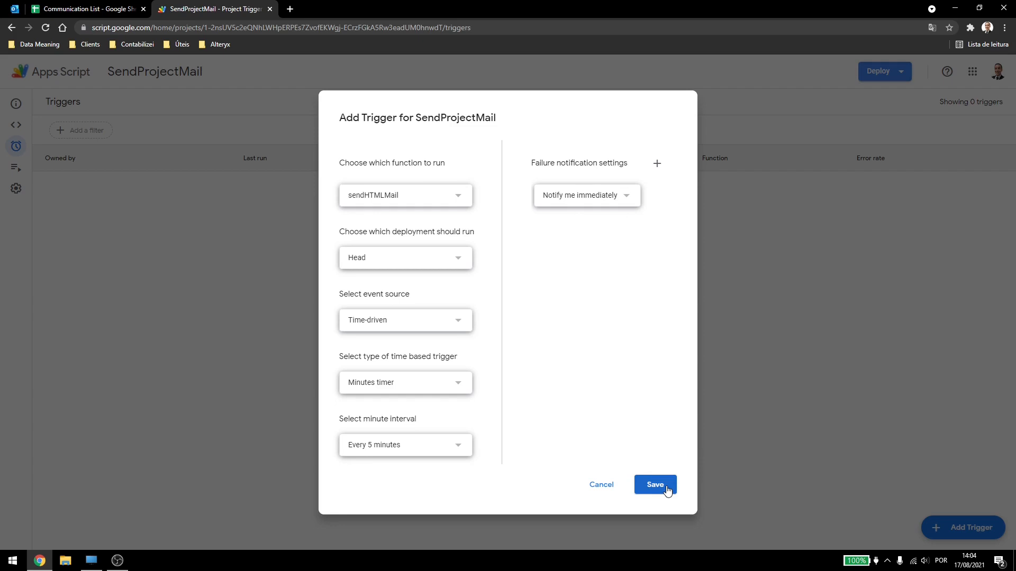
{"action": "left_click", "coordinate": [655, 485]}
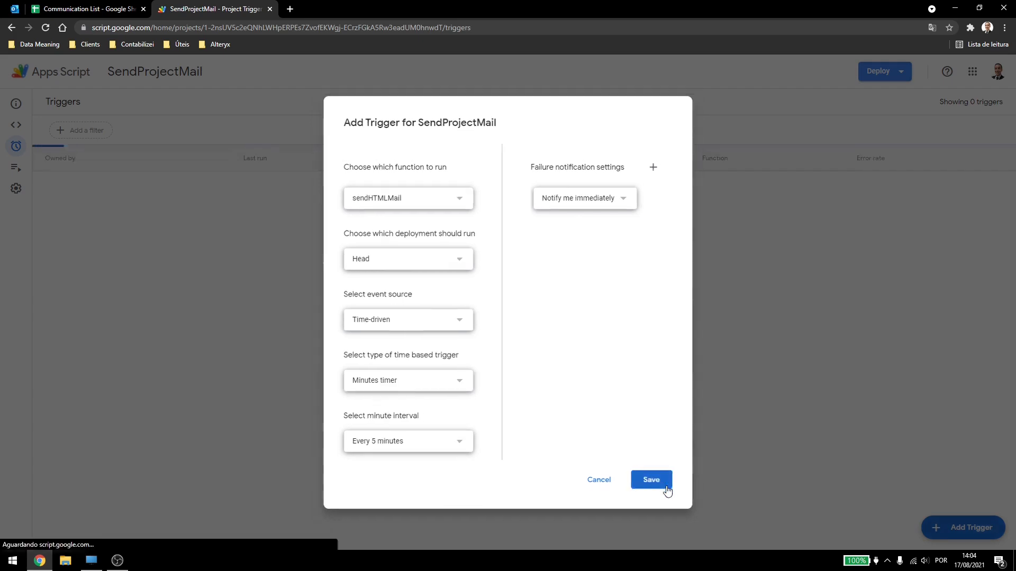
{"action": "left_click", "coordinate": [650, 479]}
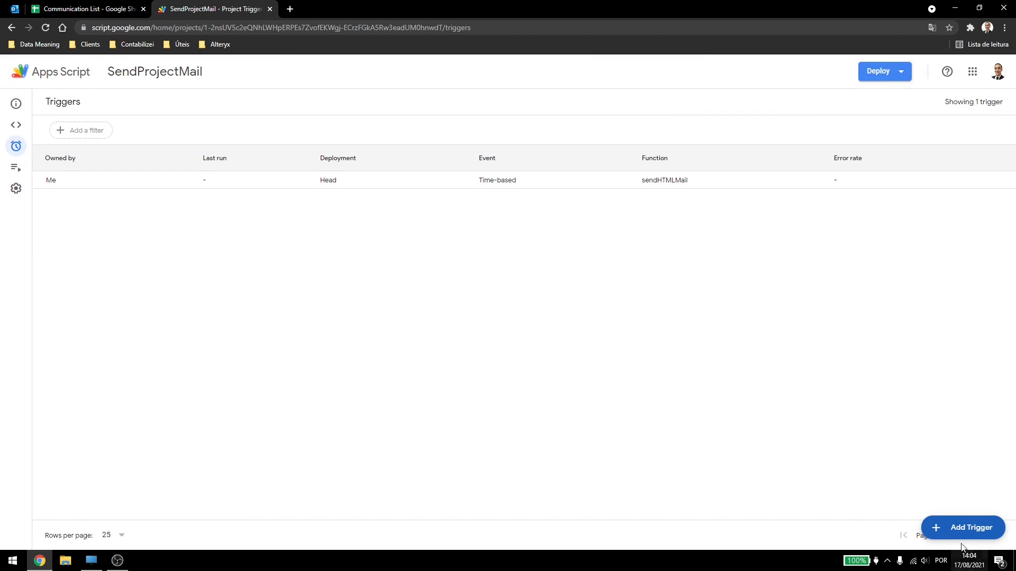
{"action": "left_click", "coordinate": [962, 527]}
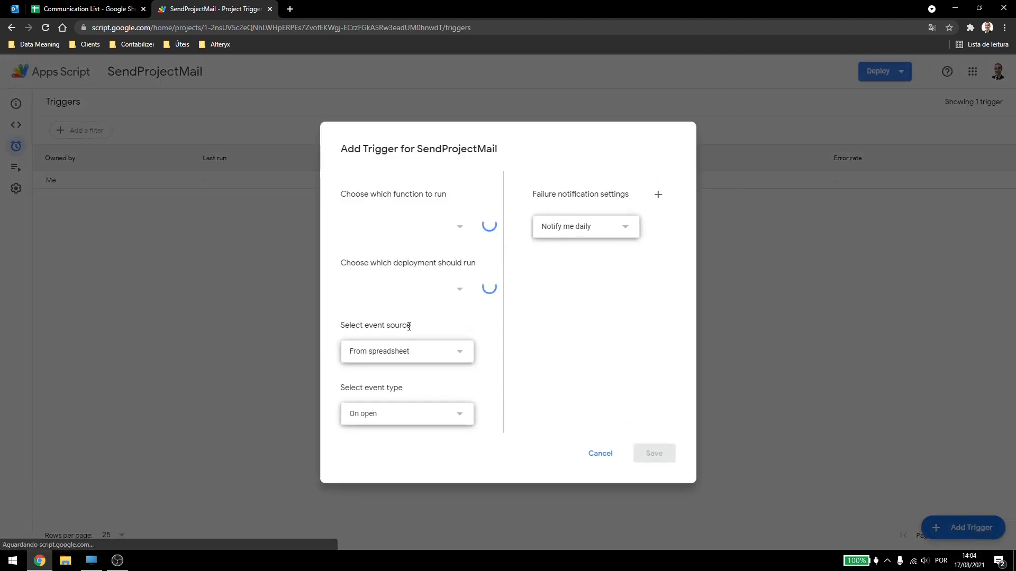
{"action": "left_click", "coordinate": [406, 351]}
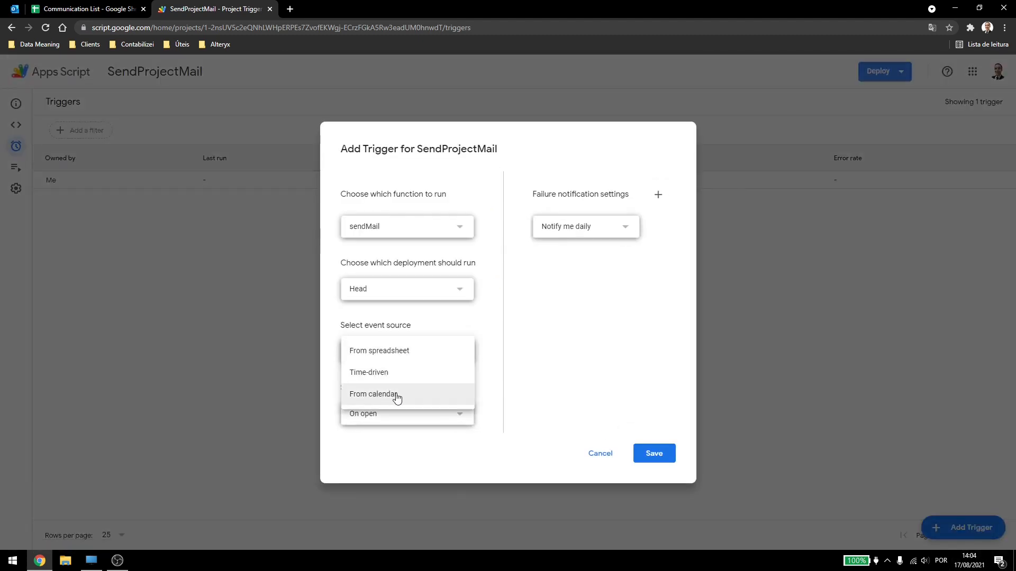
{"action": "left_click", "coordinate": [374, 393]}
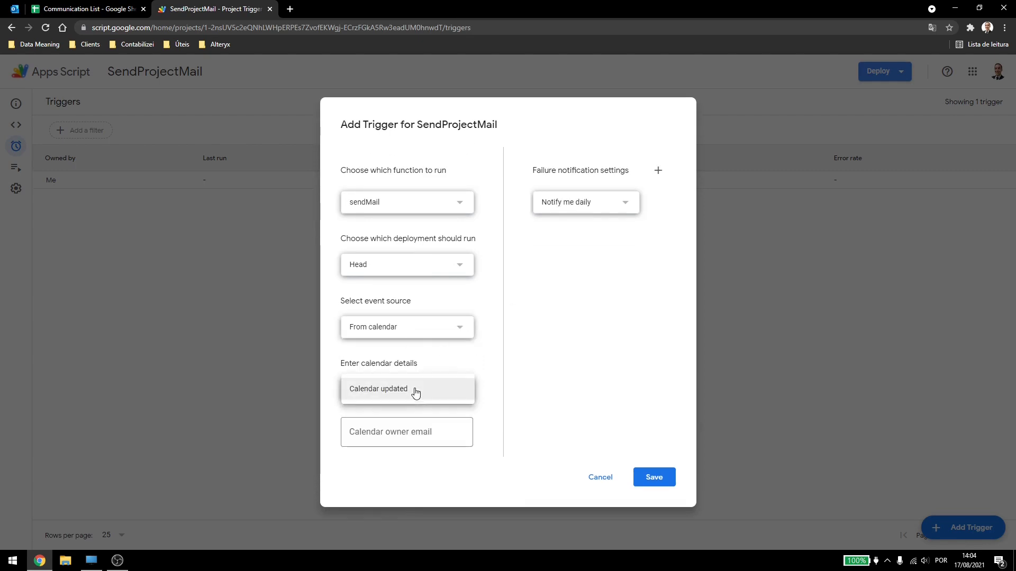
{"action": "left_click", "coordinate": [407, 432]}
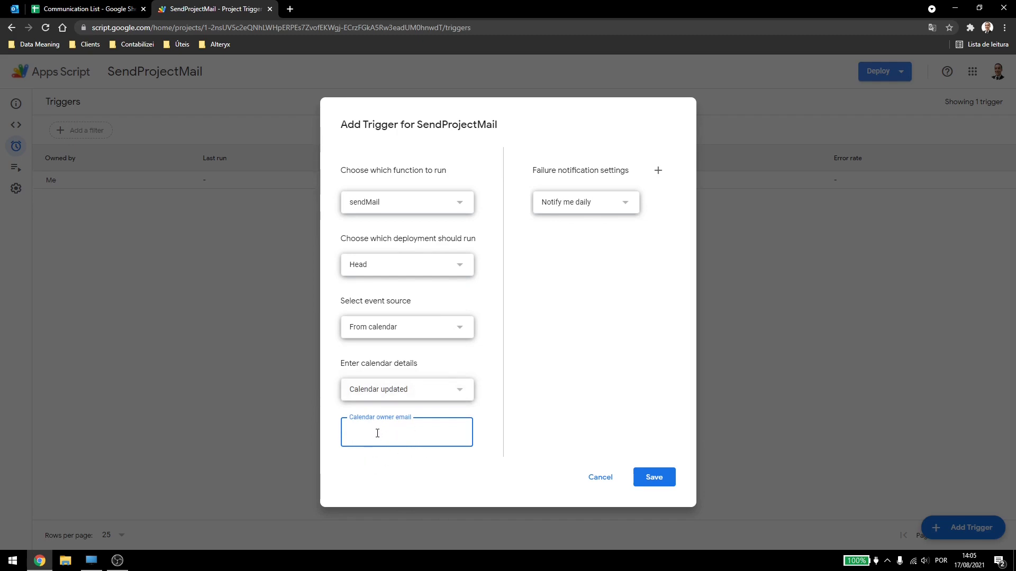
{"action": "mouse_move", "coordinate": [420, 461]}
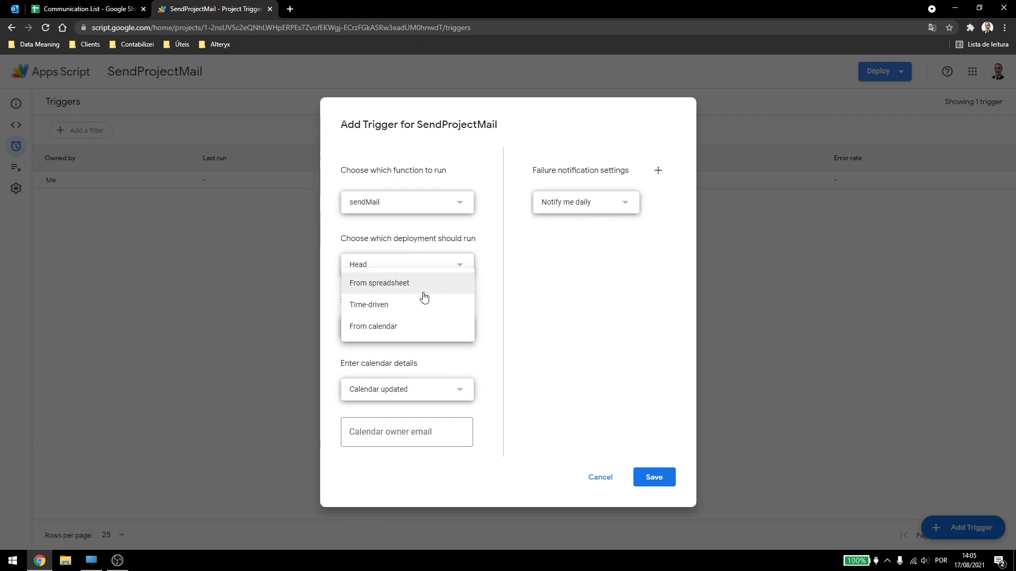
{"action": "left_click", "coordinate": [368, 305]}
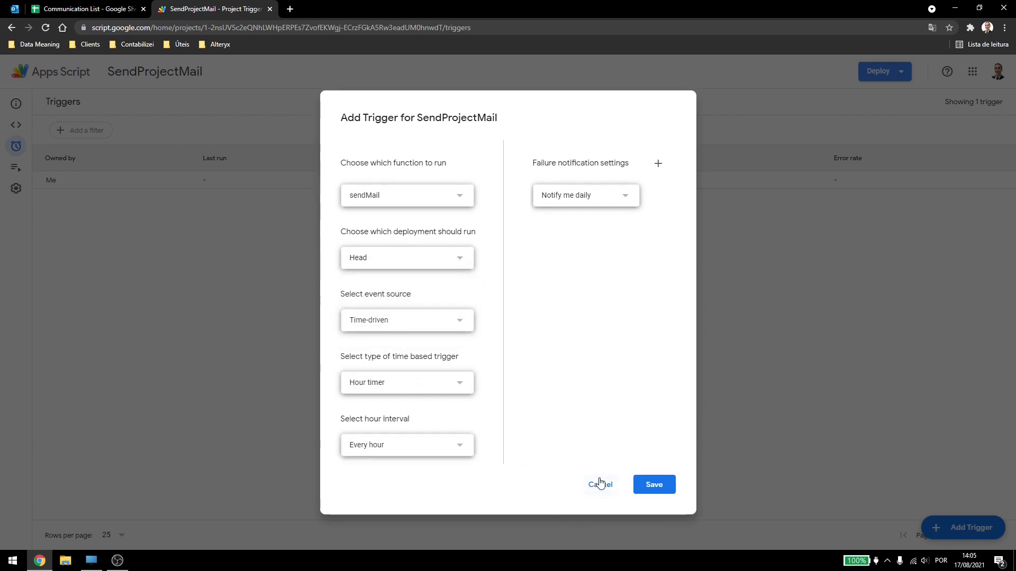
{"action": "left_click", "coordinate": [653, 484]}
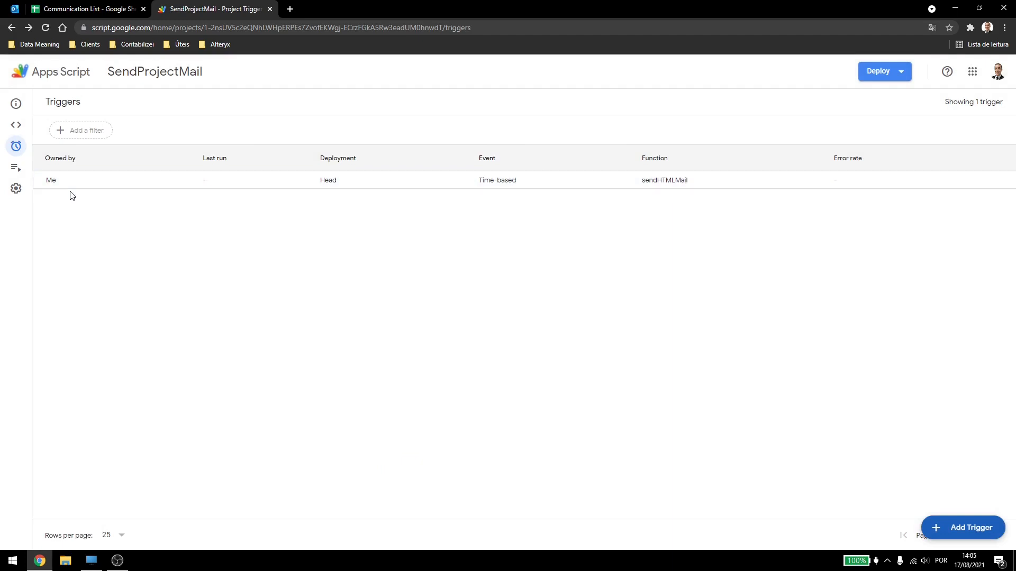
Confirm the fired trigger via the delivered AutoTech email and row 5 marked Sent in the Communication List.
{"action": "left_click", "coordinate": [172, 180]}
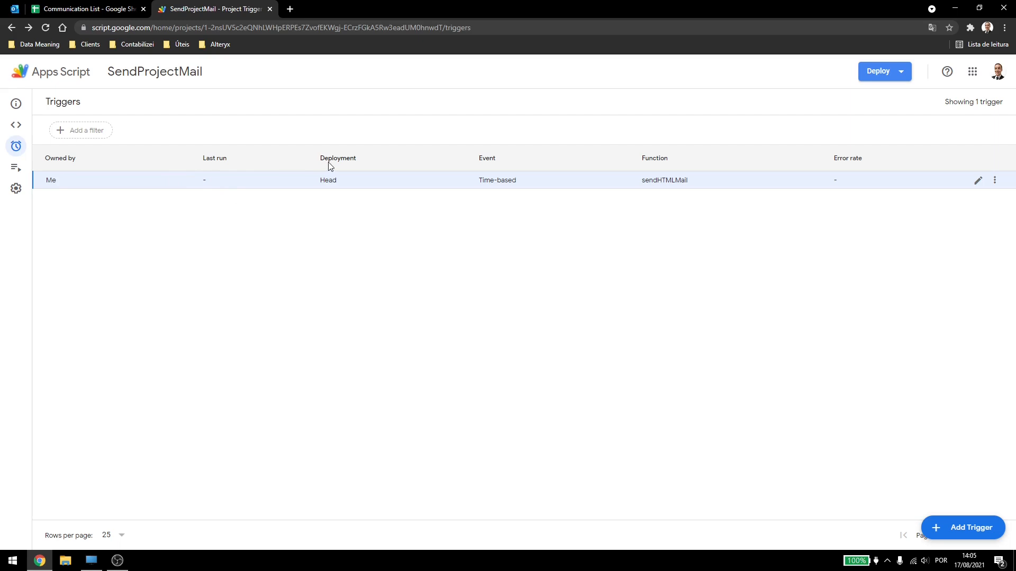
{"action": "mouse_move", "coordinate": [901, 71]}
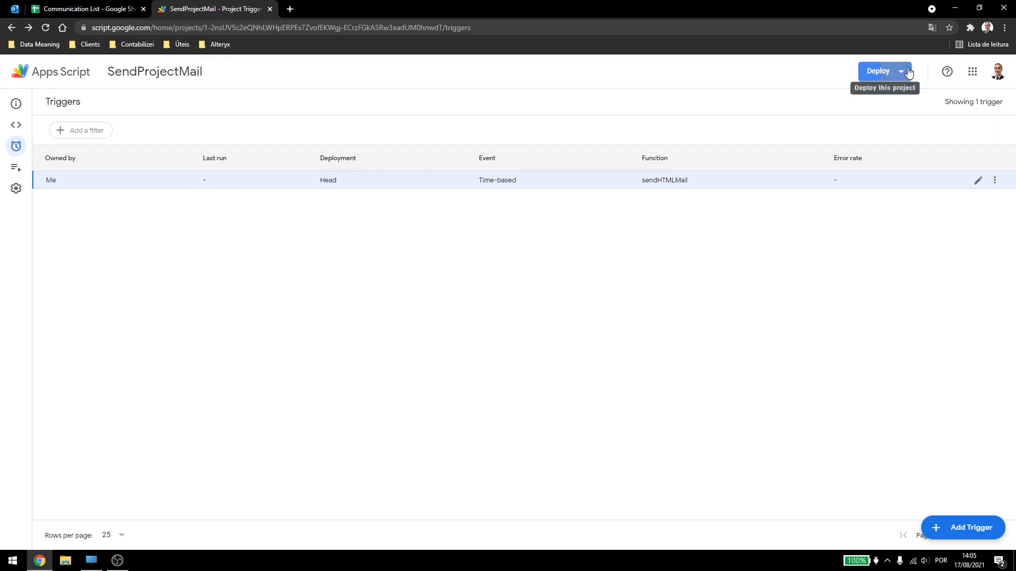
{"action": "mouse_move", "coordinate": [301, 219]}
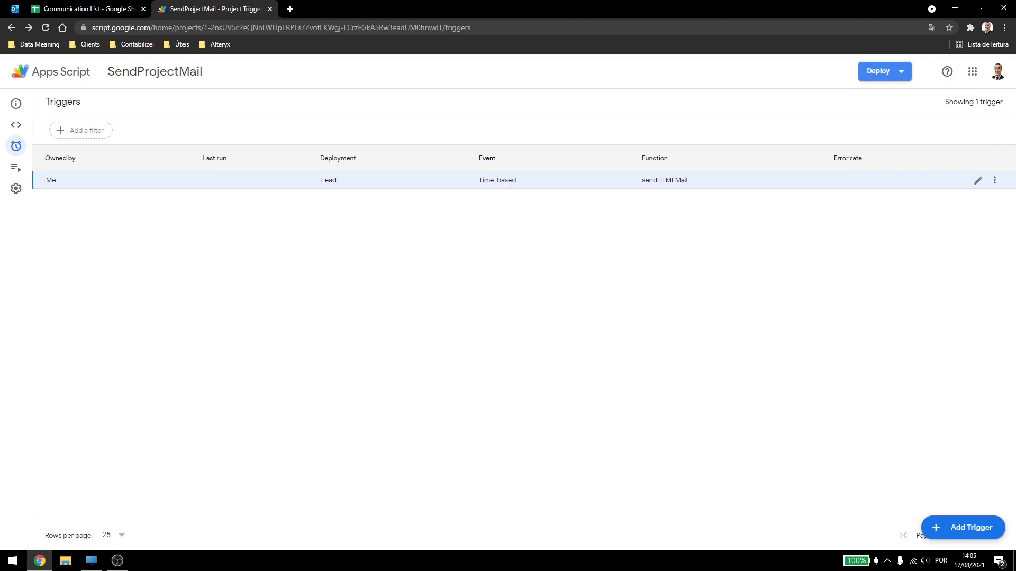
{"action": "mouse_move", "coordinate": [653, 189]}
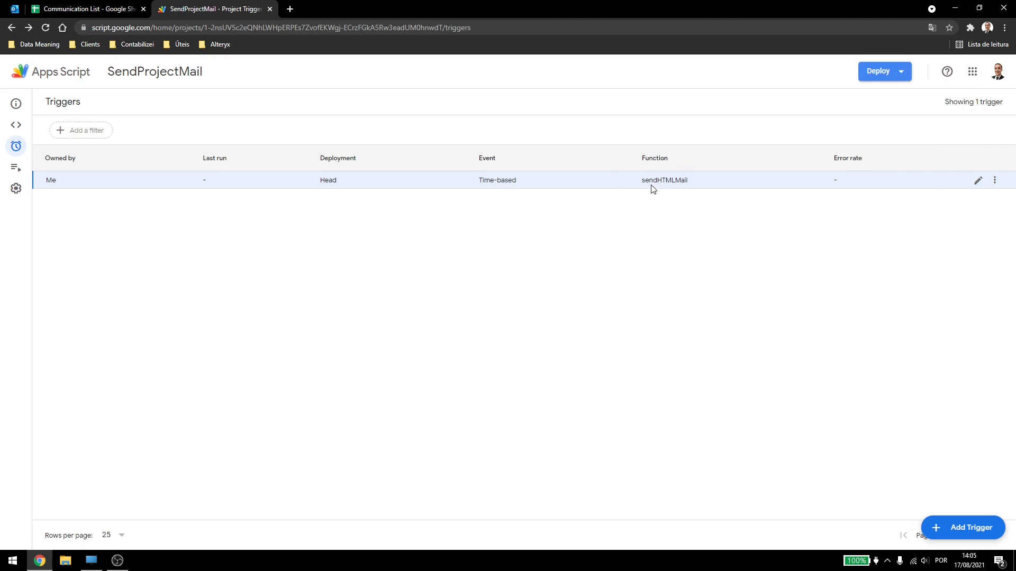
{"action": "mouse_move", "coordinate": [818, 167]}
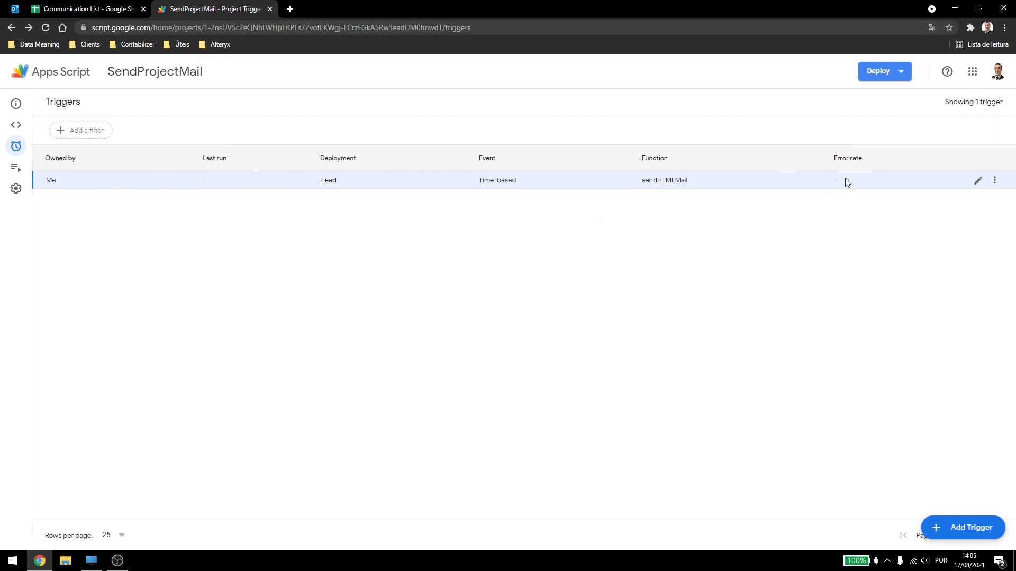
{"action": "mouse_move", "coordinate": [834, 199]}
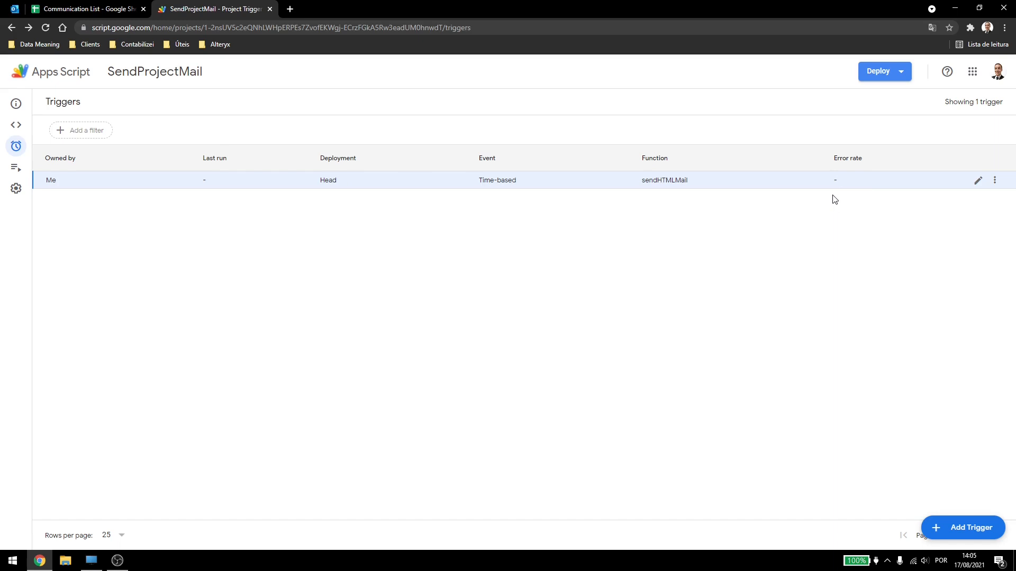
{"action": "mouse_move", "coordinate": [305, 224]}
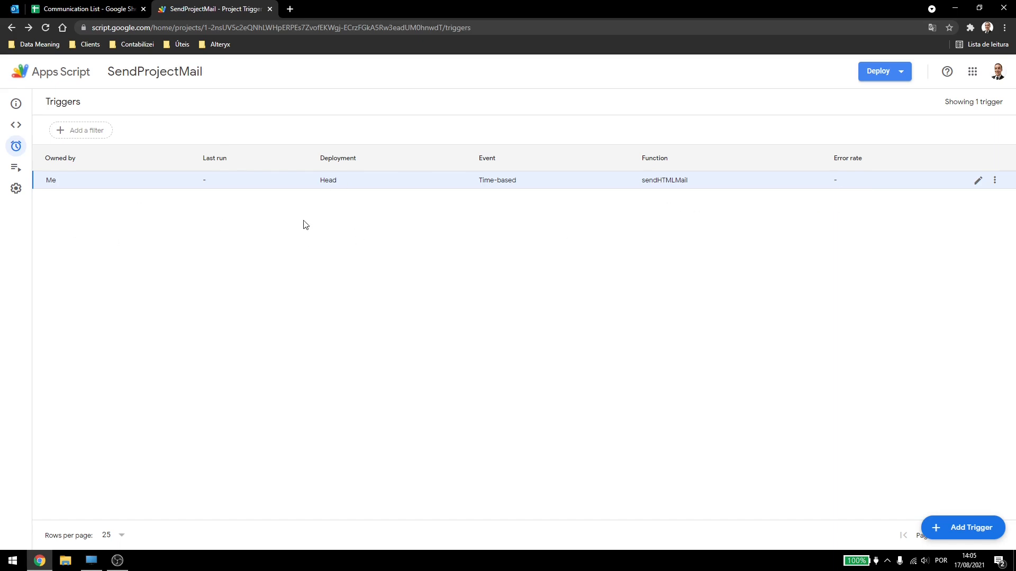
{"action": "mouse_move", "coordinate": [286, 231]}
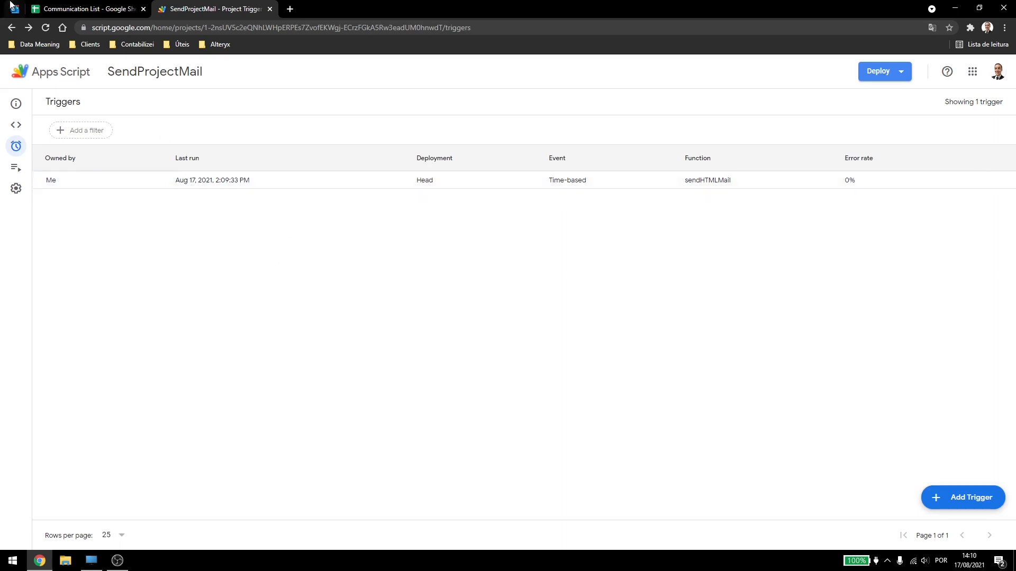
{"action": "left_click", "coordinate": [84, 8]}
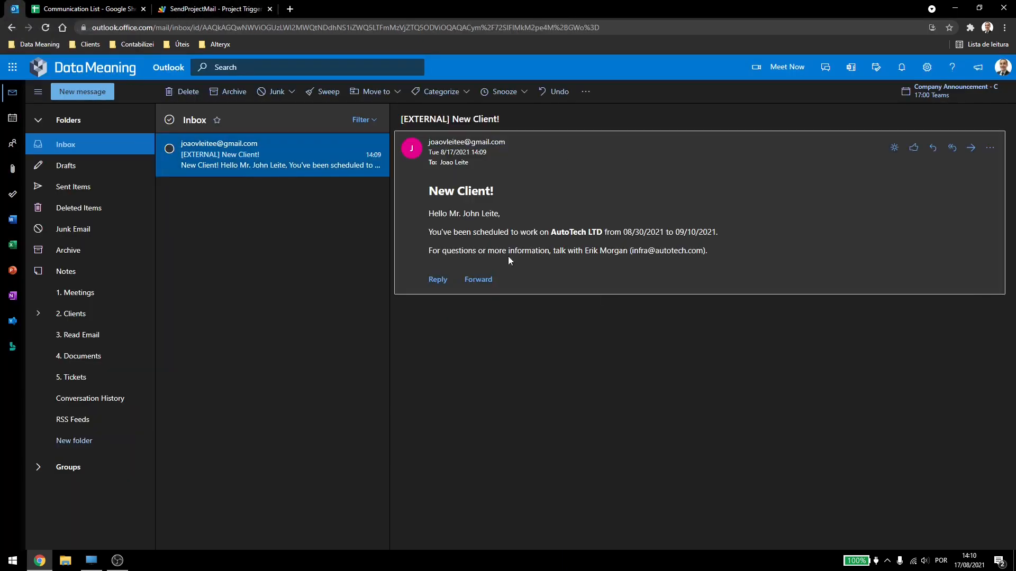
{"action": "left_click", "coordinate": [88, 8]}
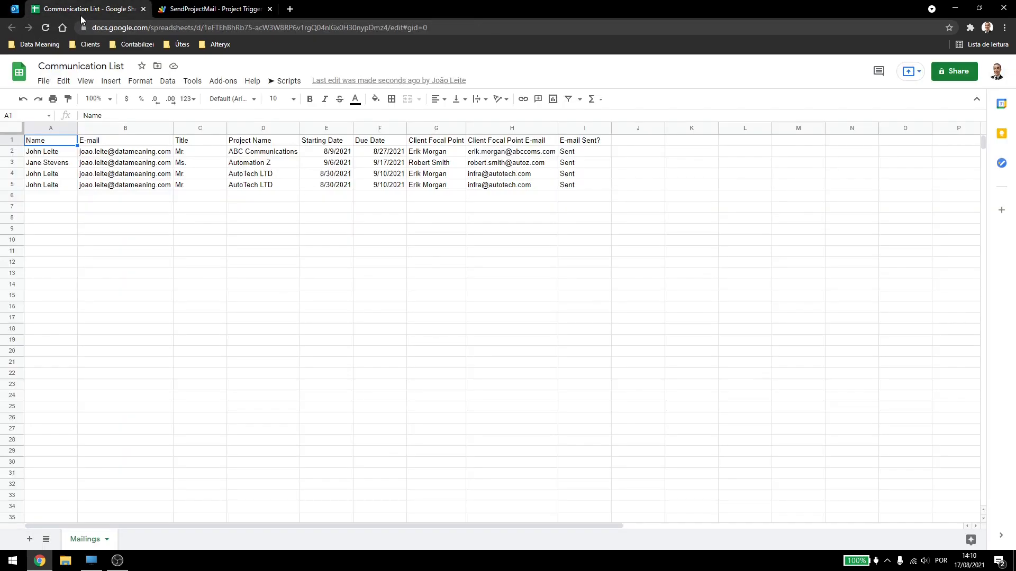
{"action": "left_click", "coordinate": [50, 184]}
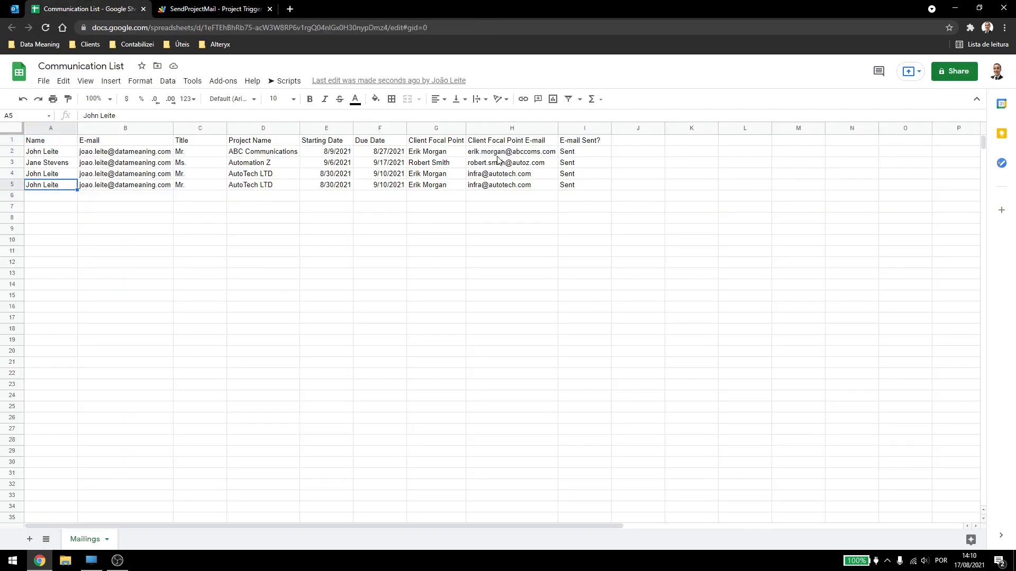
{"action": "left_click", "coordinate": [584, 184]}
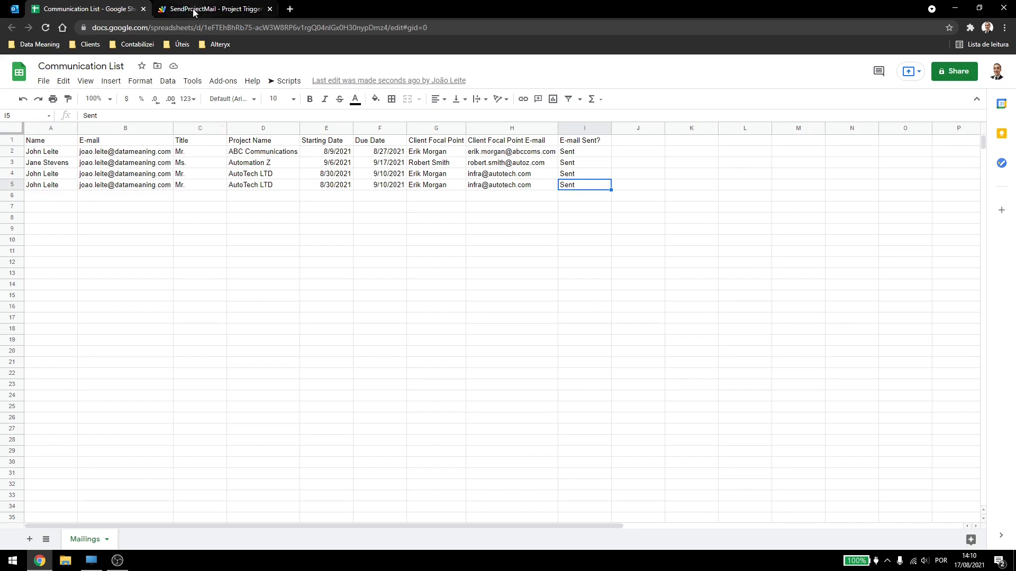
{"action": "left_click", "coordinate": [213, 8]}
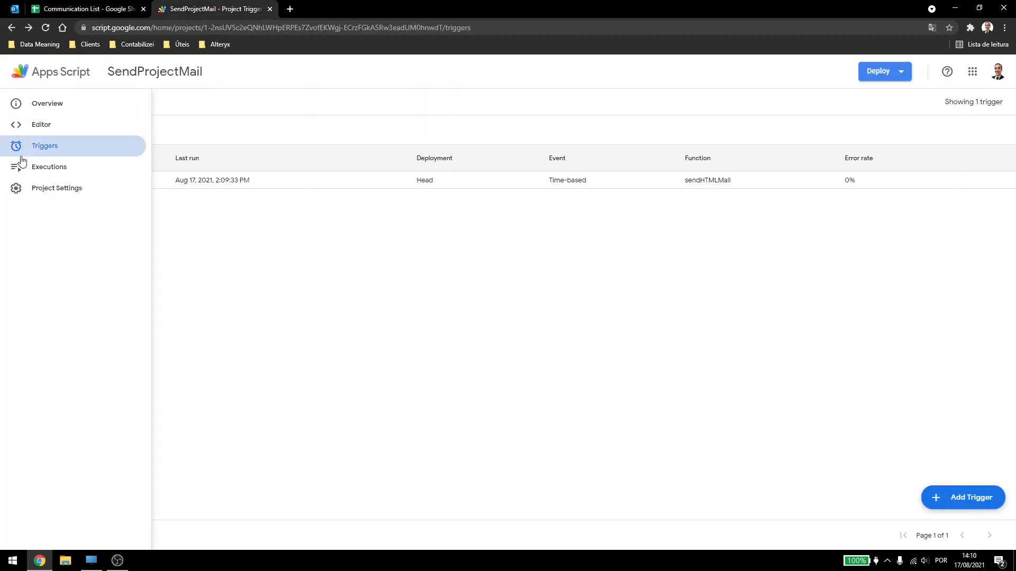
Inspect the Cloud logs of the time-driven sendHTMLMail and onOpen runs in the execution history.
{"action": "left_click", "coordinate": [48, 166]}
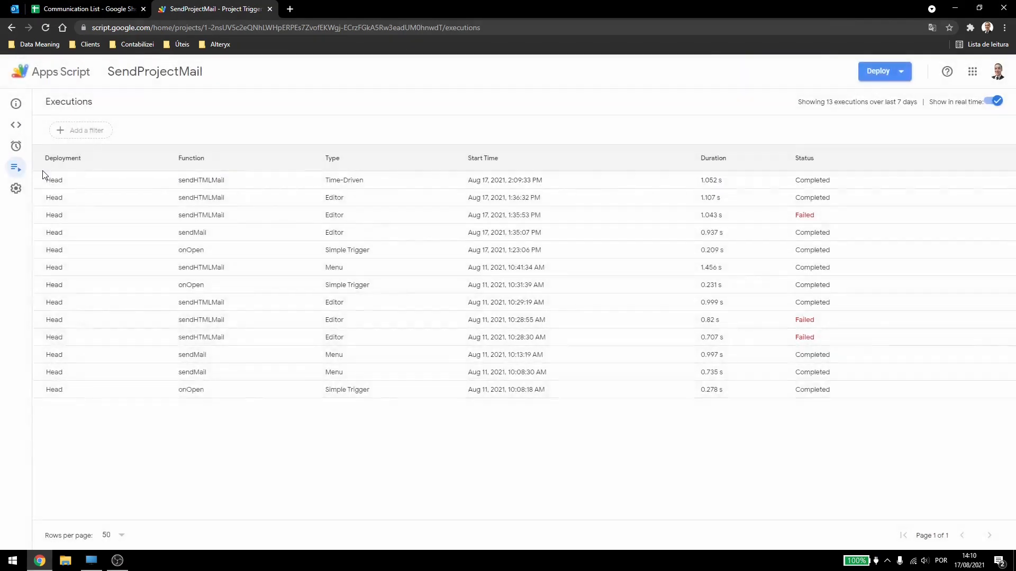
{"action": "left_click", "coordinate": [201, 180]}
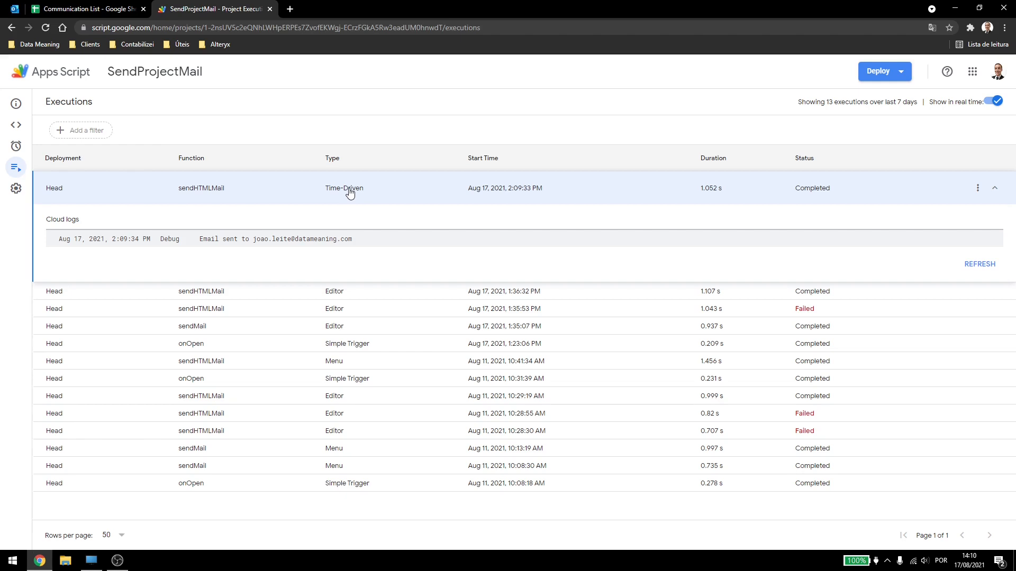
{"action": "left_click", "coordinate": [189, 343]}
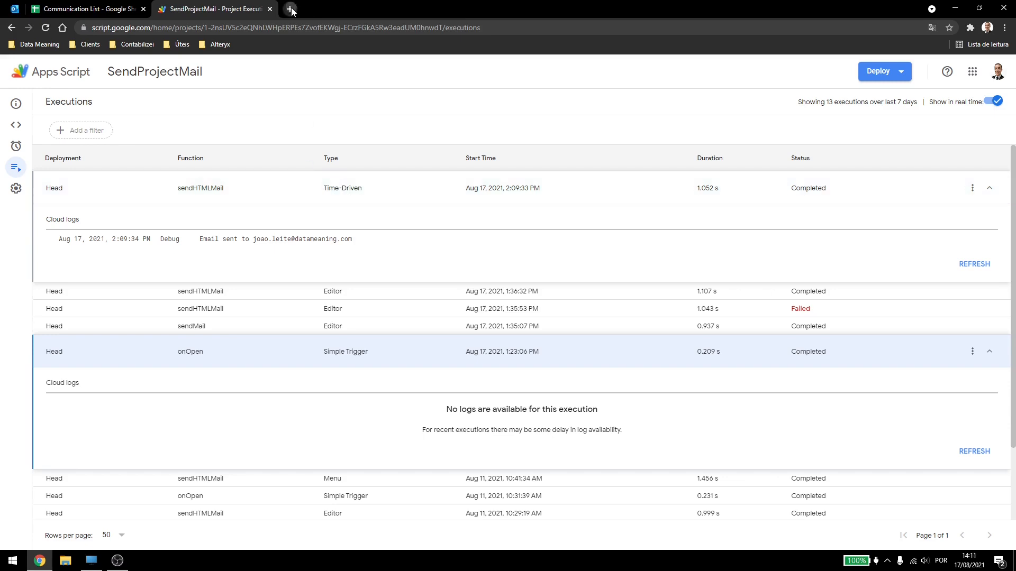
{"action": "left_click", "coordinate": [290, 9]}
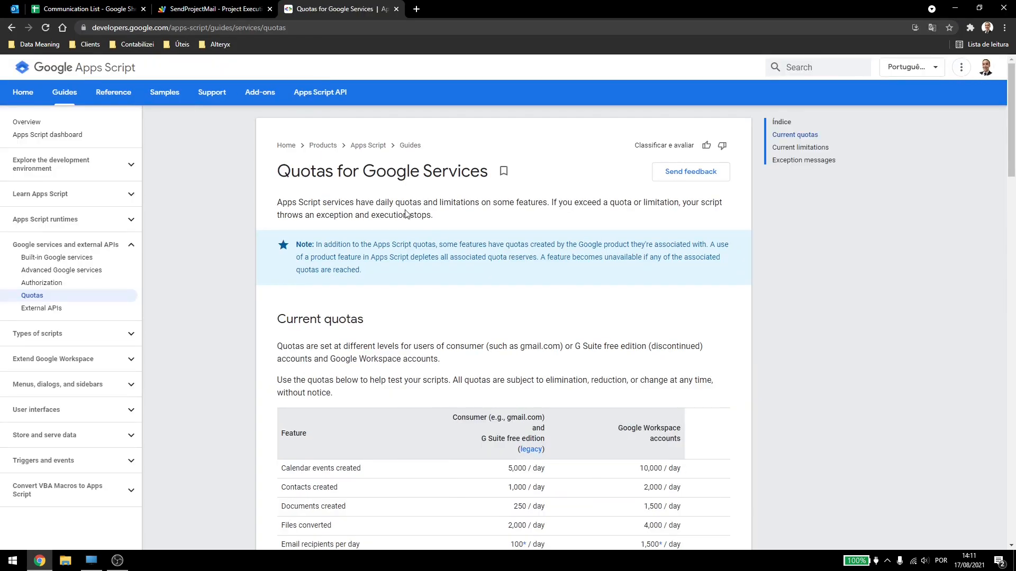
Scroll through the Current quotas and limitations tables, including daily email recipient limits.
{"action": "scroll", "scroll_direction": "down", "scroll_amount": 3}
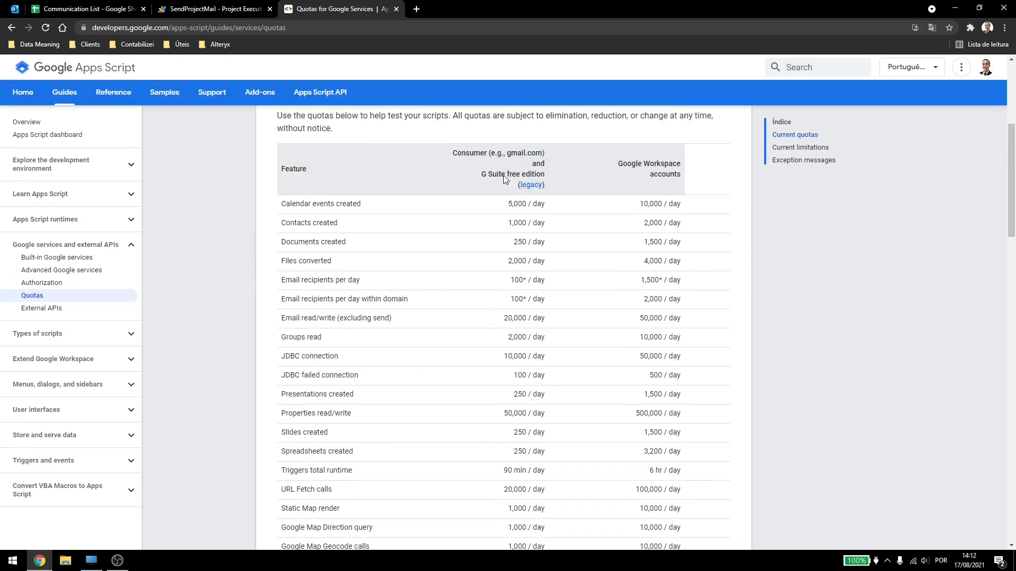
{"action": "mouse_move", "coordinate": [331, 278]}
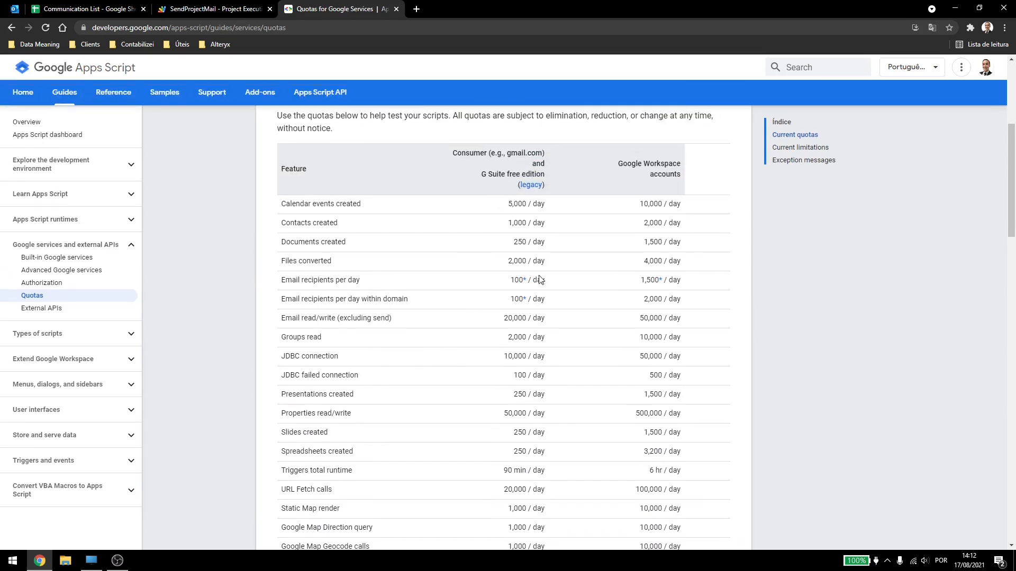
{"action": "mouse_move", "coordinate": [647, 279]}
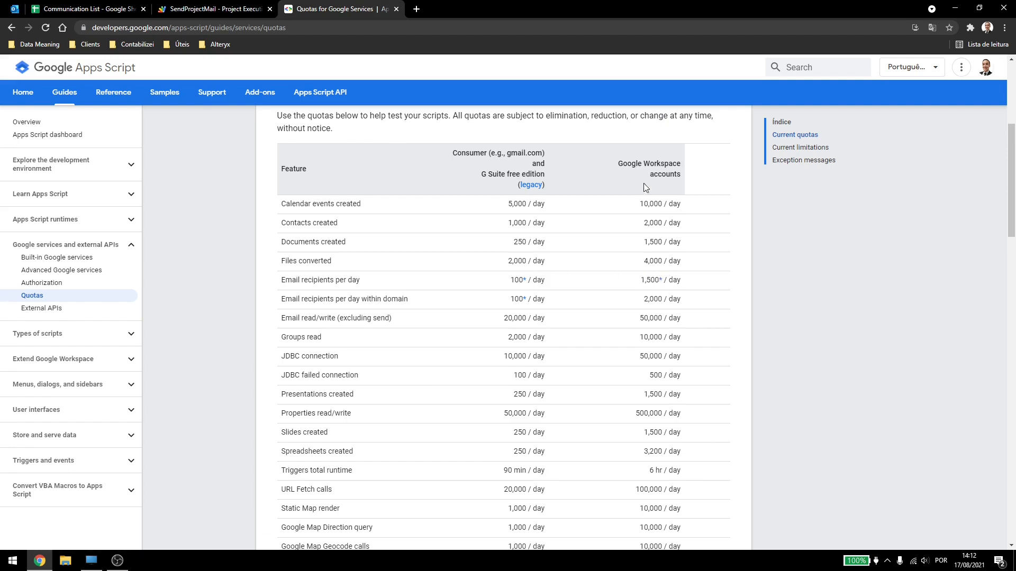
{"action": "scroll", "scroll_direction": "down", "scroll_amount": 3}
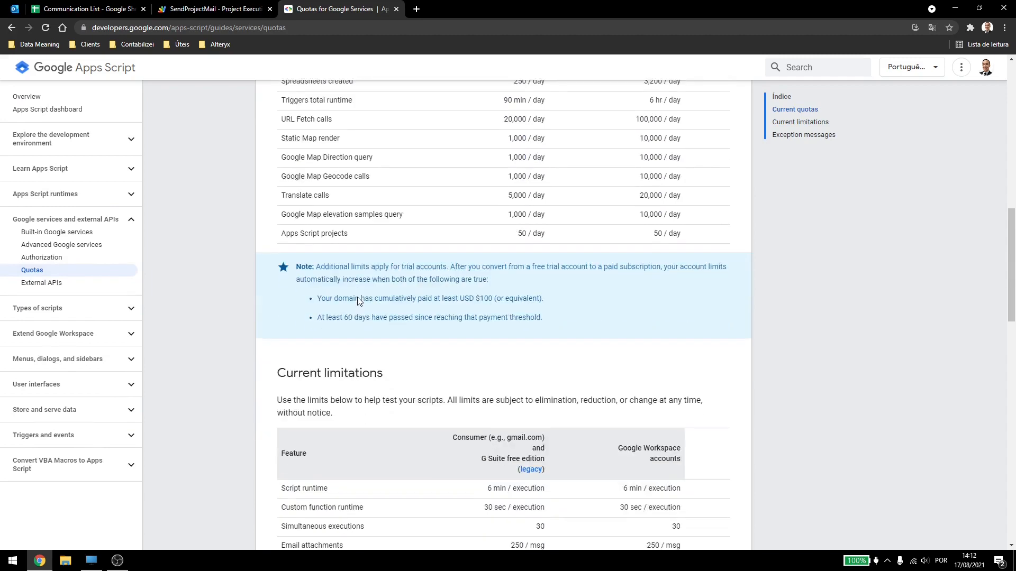
{"action": "scroll", "scroll_direction": "down", "scroll_amount": 3}
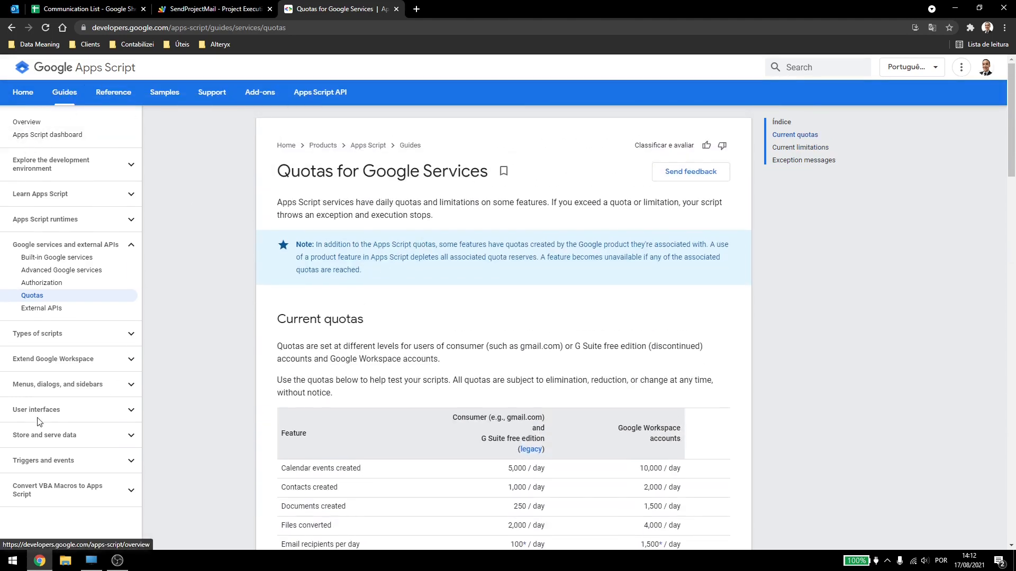
{"action": "mouse_move", "coordinate": [25, 462]}
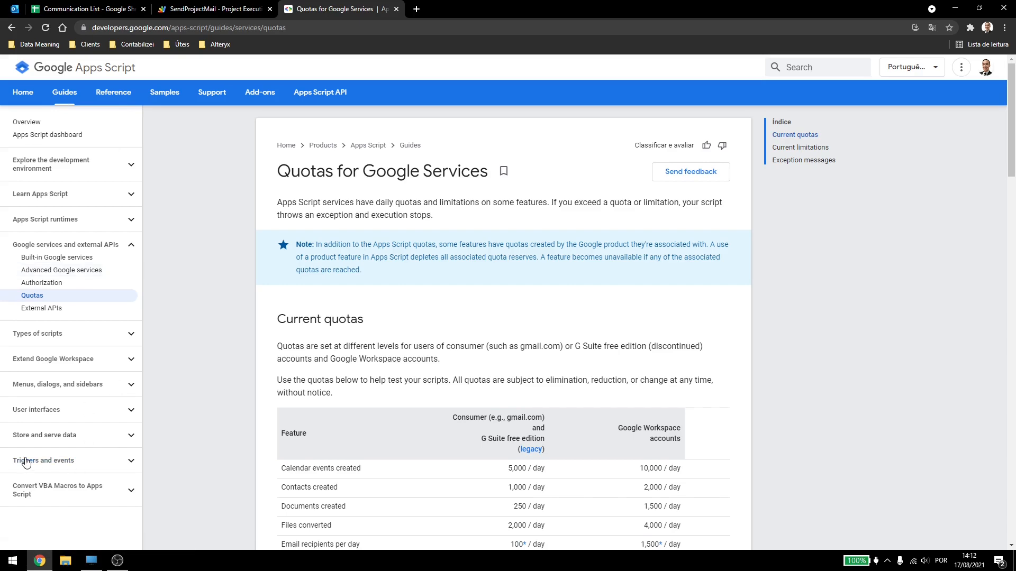
{"action": "left_click", "coordinate": [50, 422]}
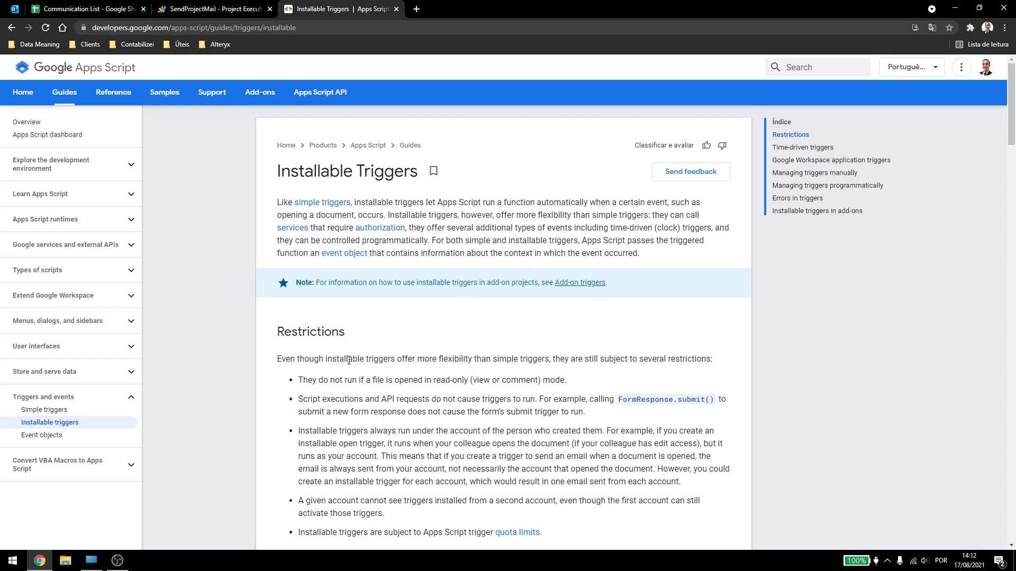
Read the Installable Triggers guide down to Managing triggers programmatically, then leave the documentation.
{"action": "scroll", "scroll_direction": "down", "scroll_amount": 3}
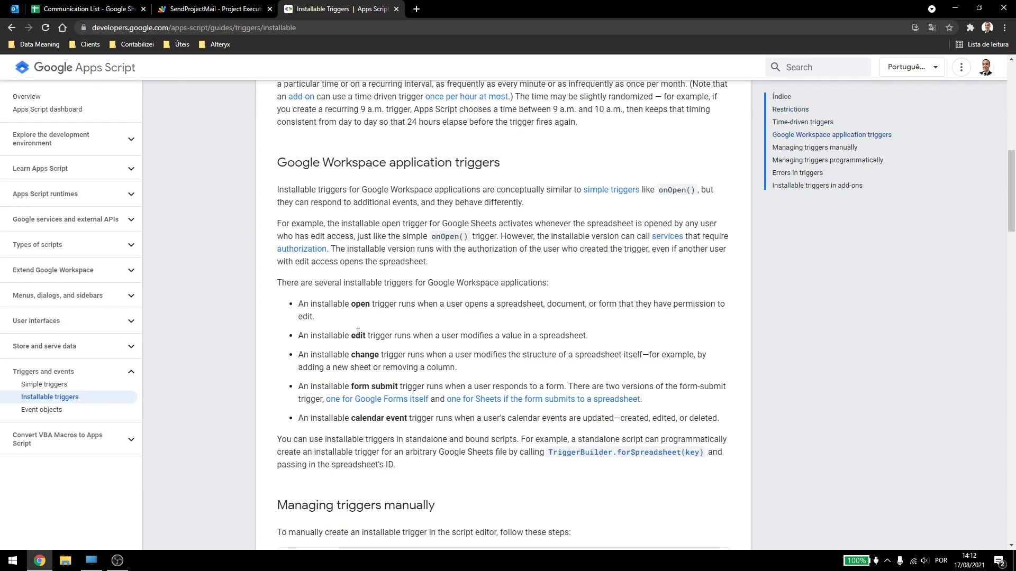
{"action": "mouse_move", "coordinate": [371, 432]}
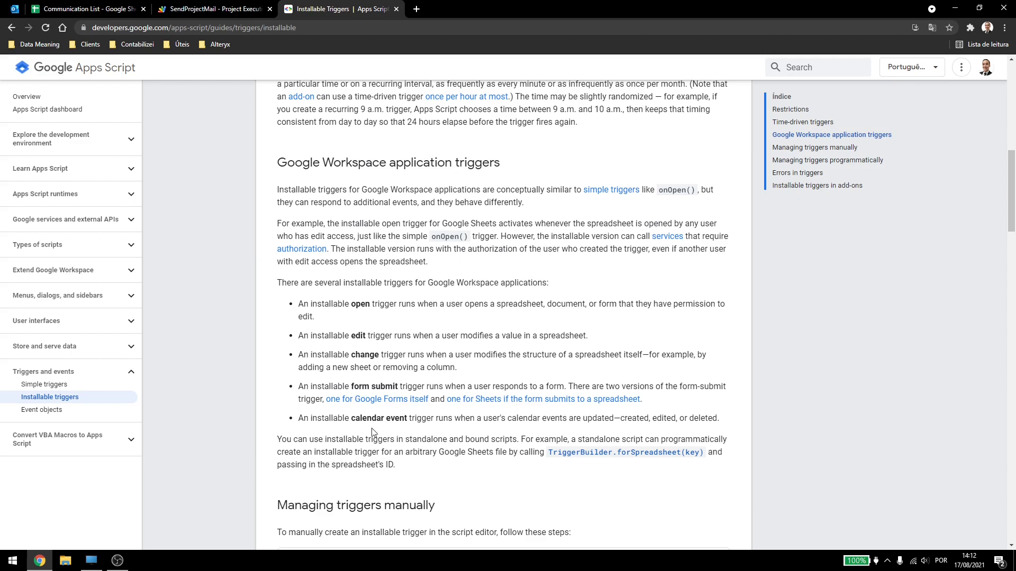
{"action": "scroll", "scroll_direction": "down", "scroll_amount": 3}
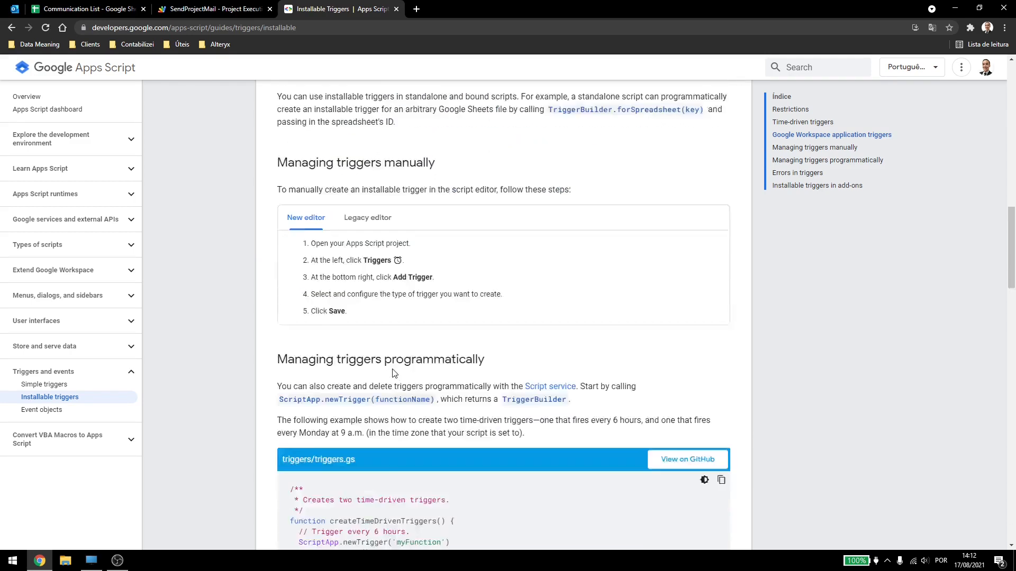
{"action": "scroll", "scroll_direction": "down", "scroll_amount": 3}
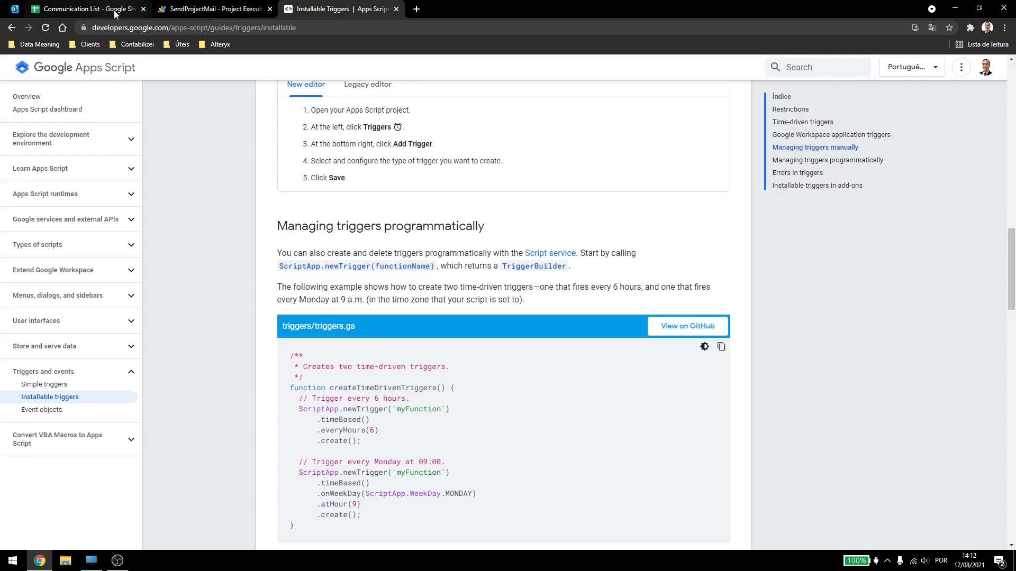
{"action": "left_click", "coordinate": [88, 9]}
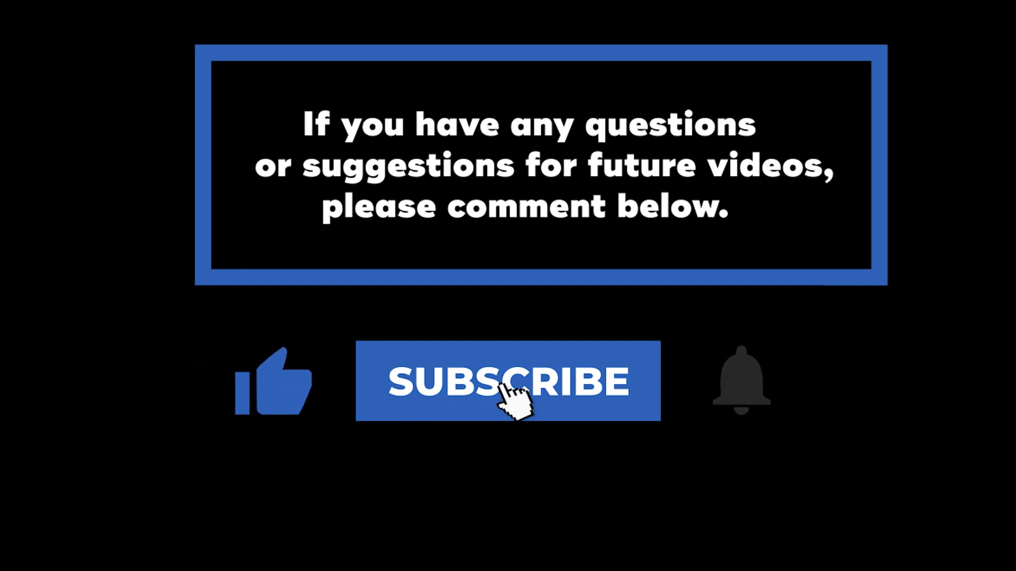
{"action": "left_click", "coordinate": [506, 381]}
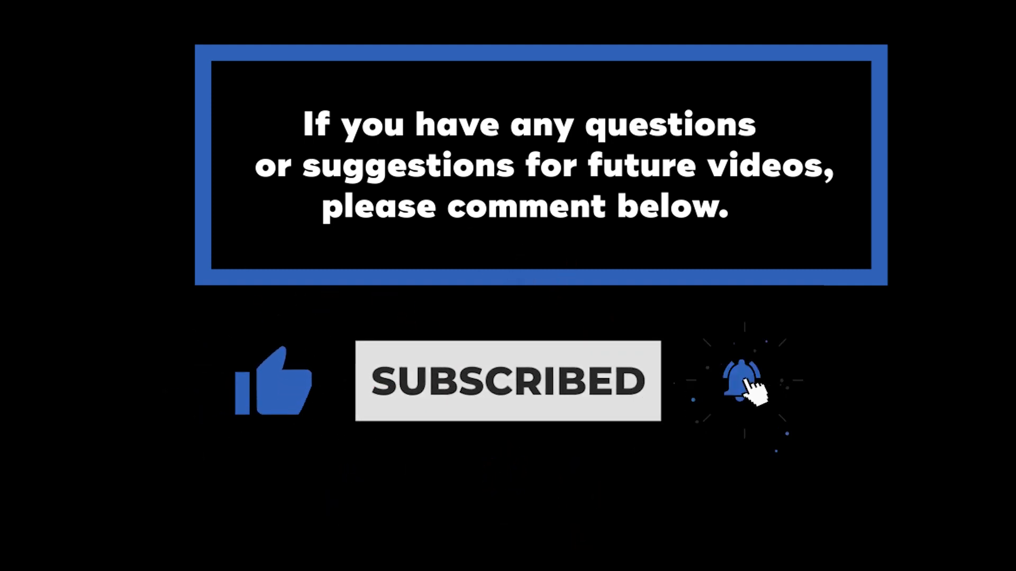